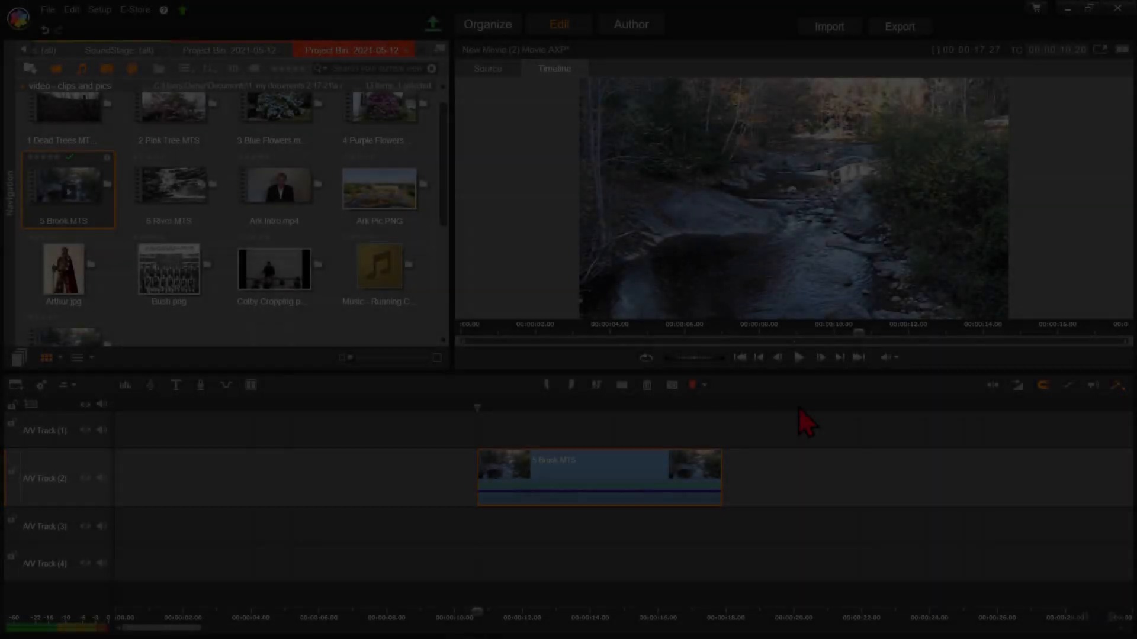
- Preview the Brook clip and show the Camera effects such as Blur and Lens Flare
click(798, 356)
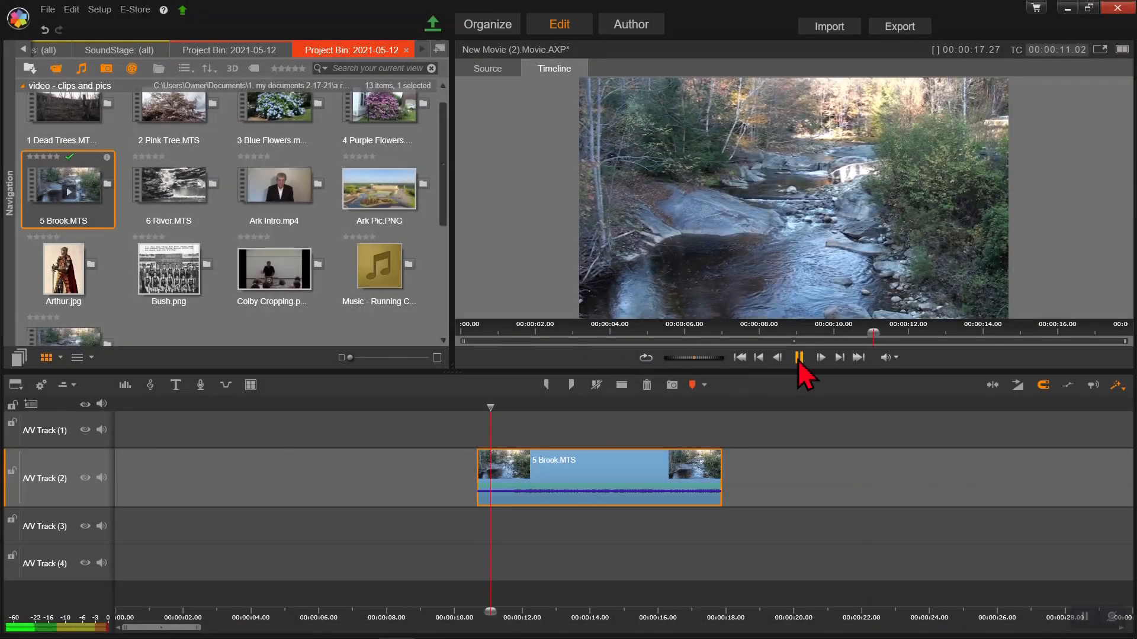
click(800, 356)
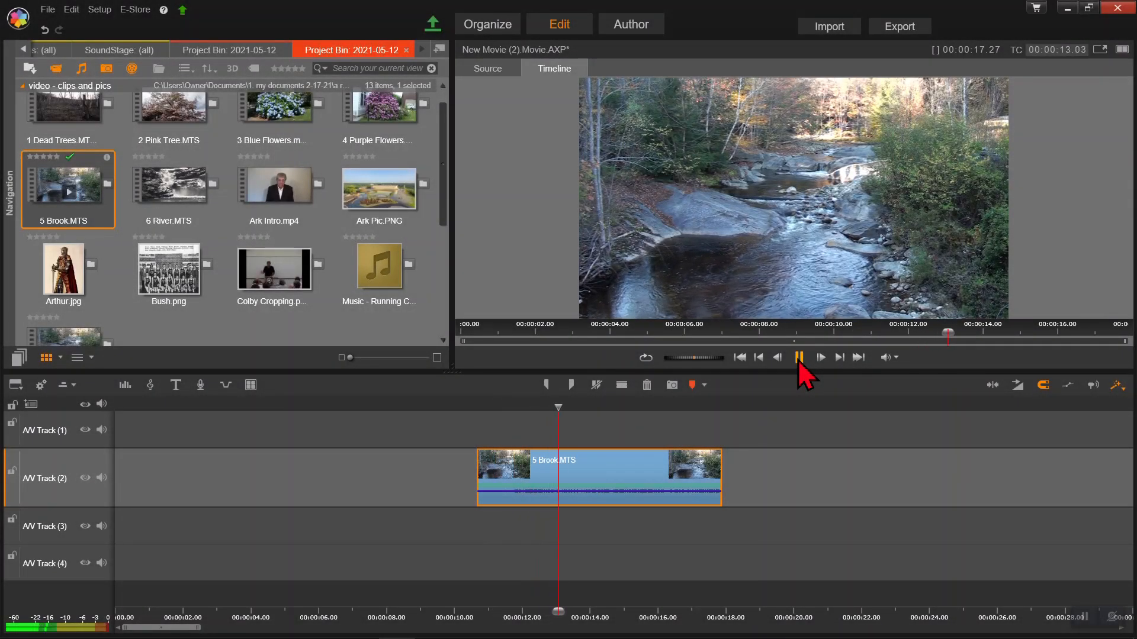
click(800, 357)
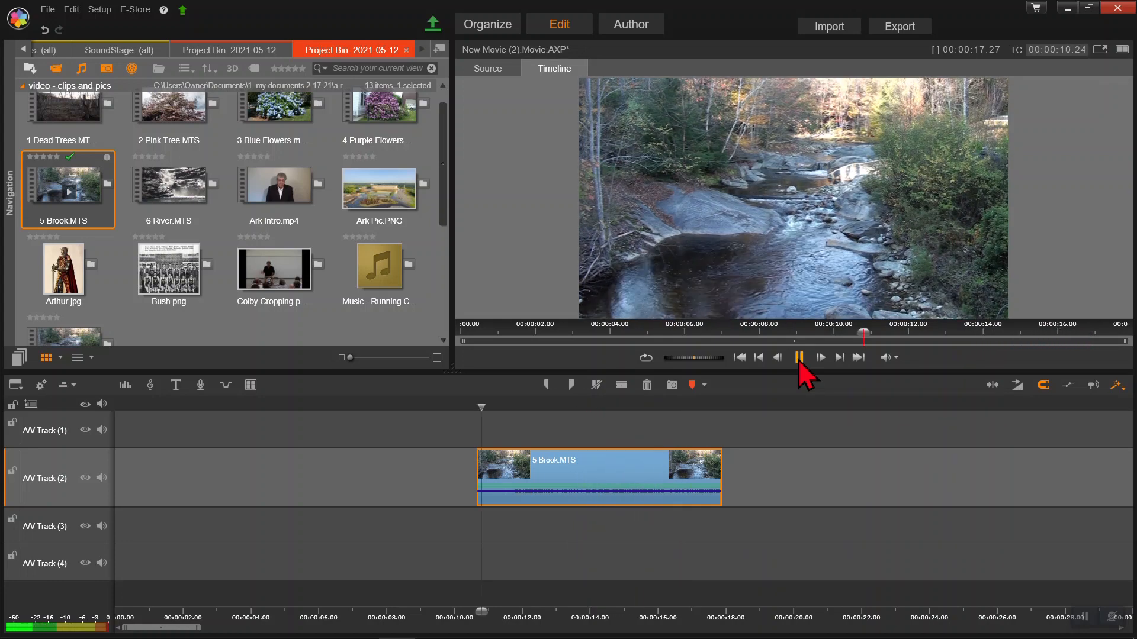
click(801, 357)
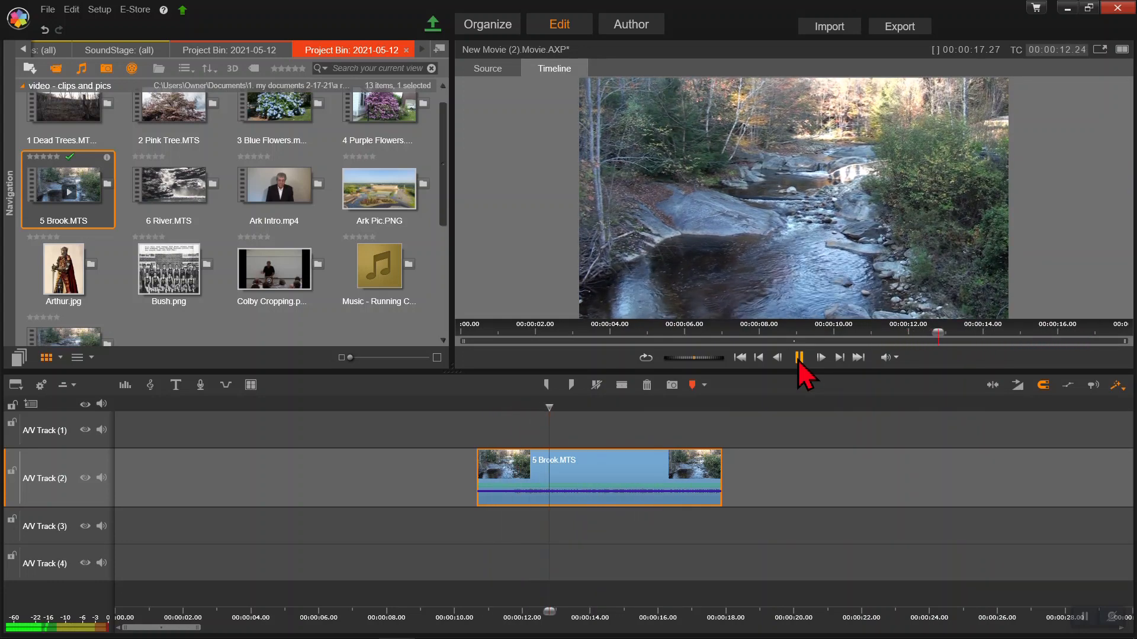
click(820, 356)
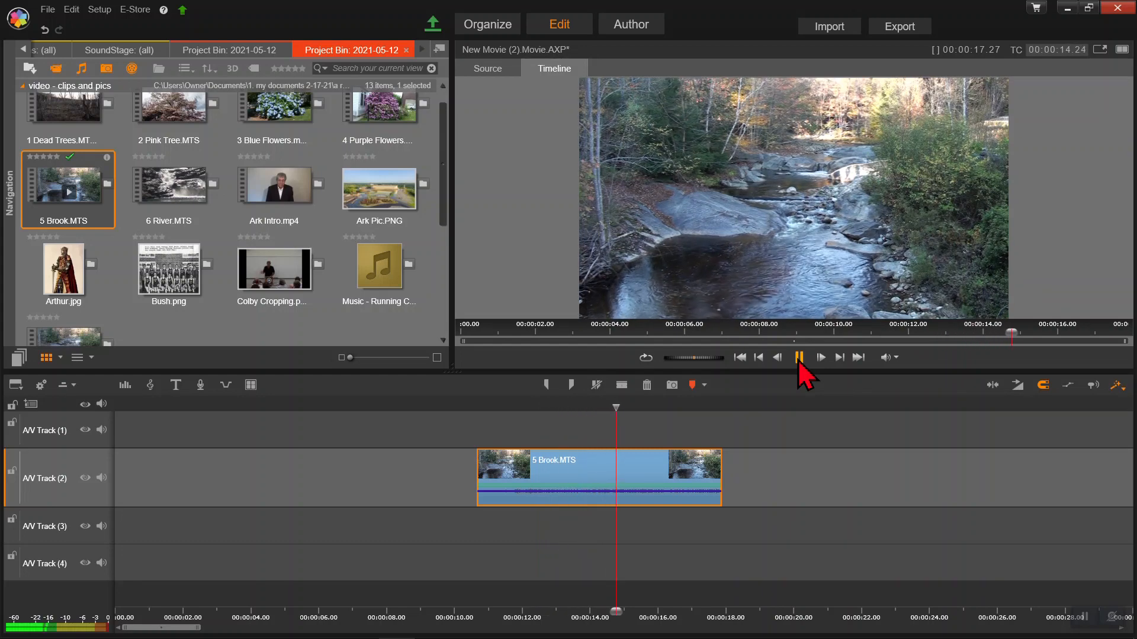
click(798, 356)
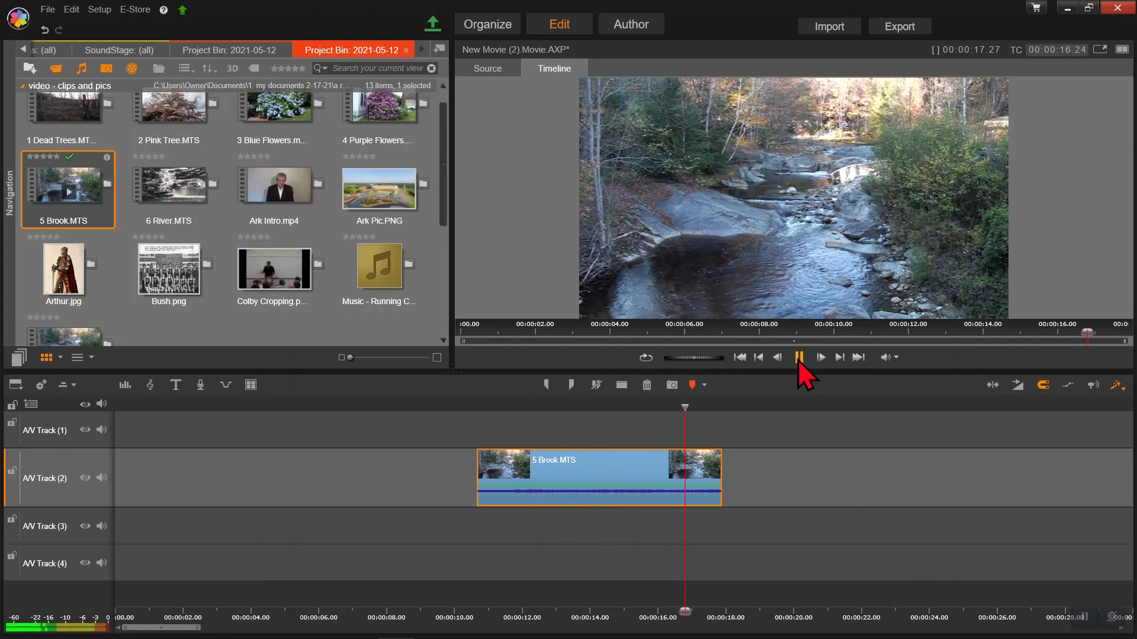
click(798, 356)
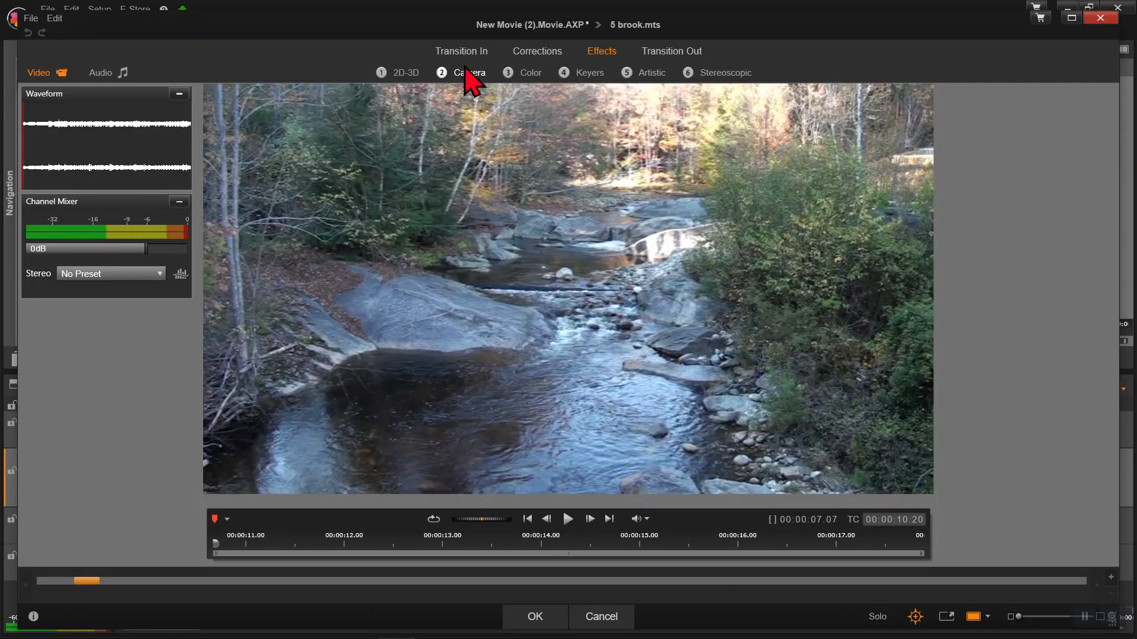
click(469, 73)
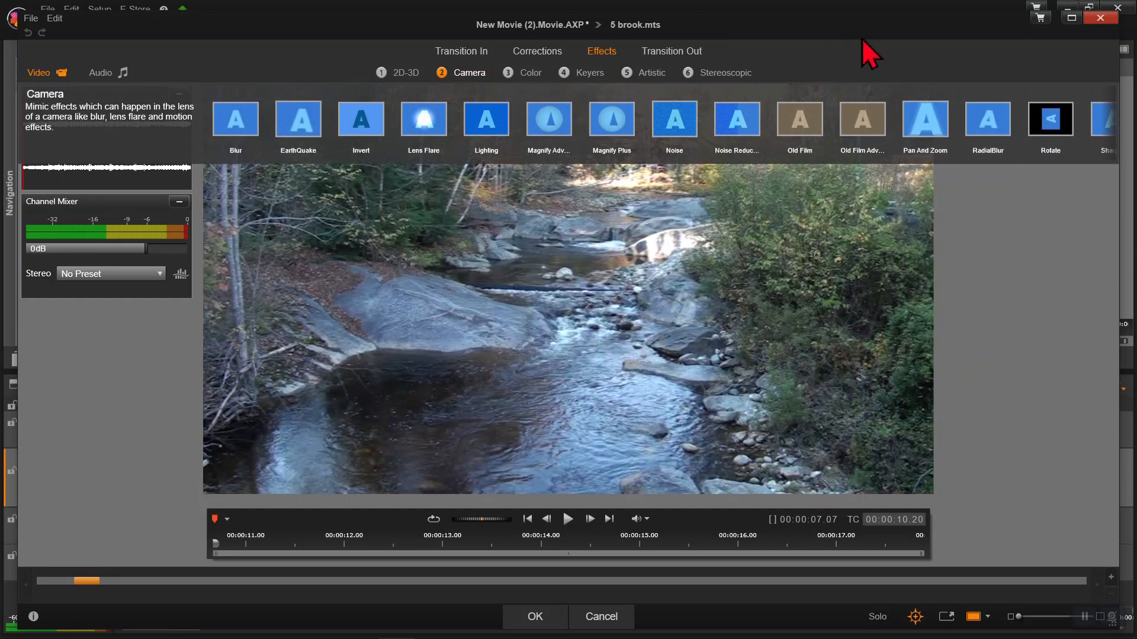
mouse_move(1116, 135)
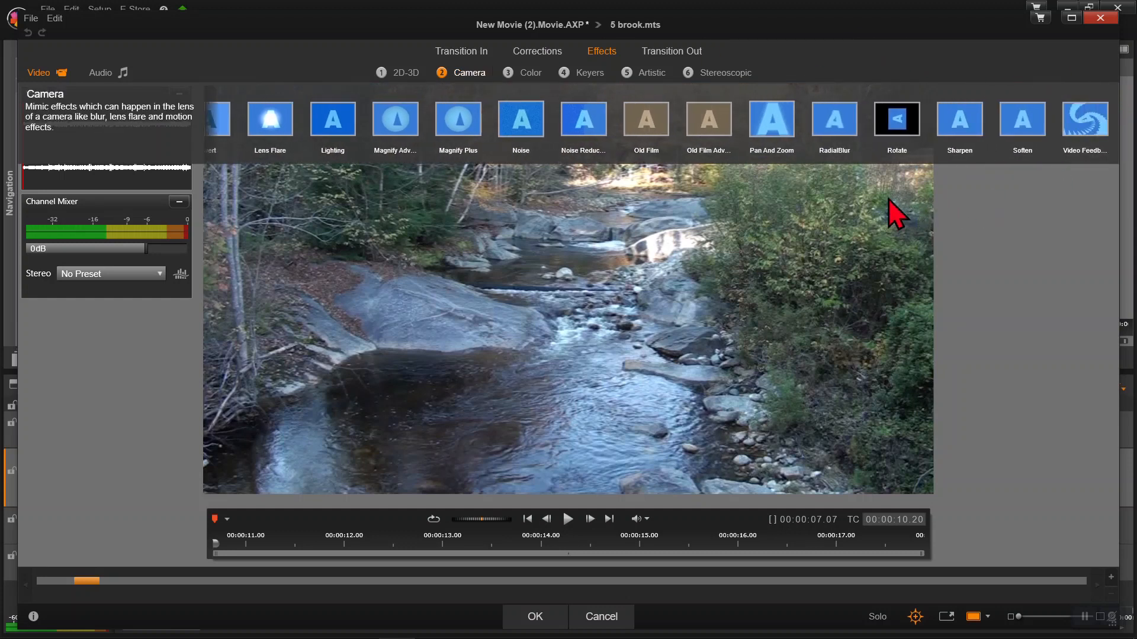
mouse_move(770, 119)
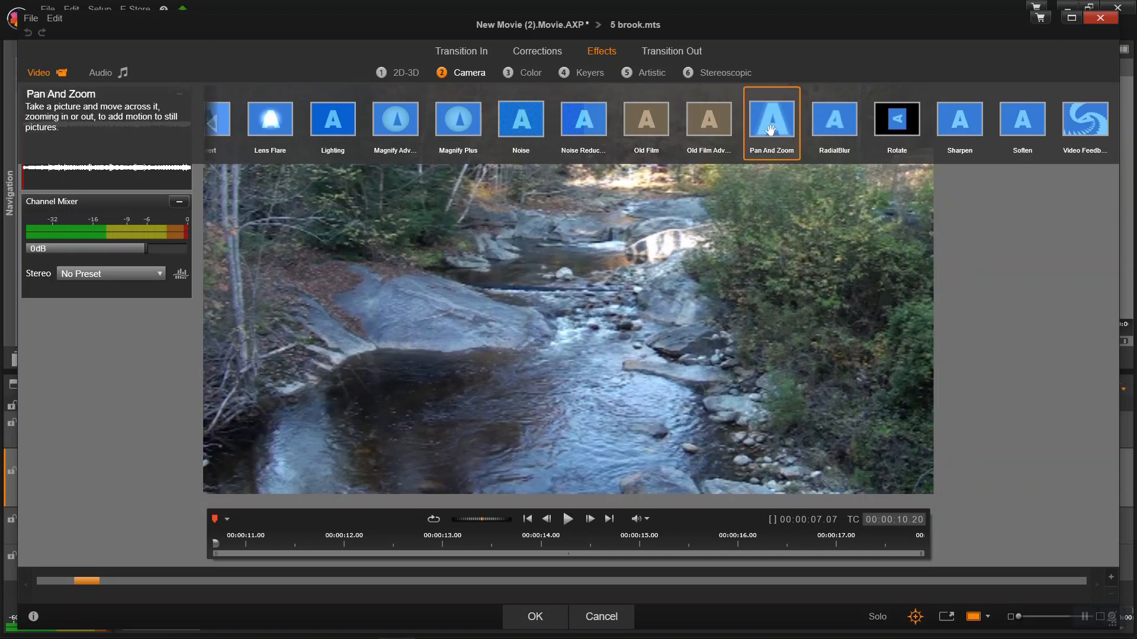
- Add Pan And Zoom to the Brook clip with the Pan Corners preset
double_click(770, 119)
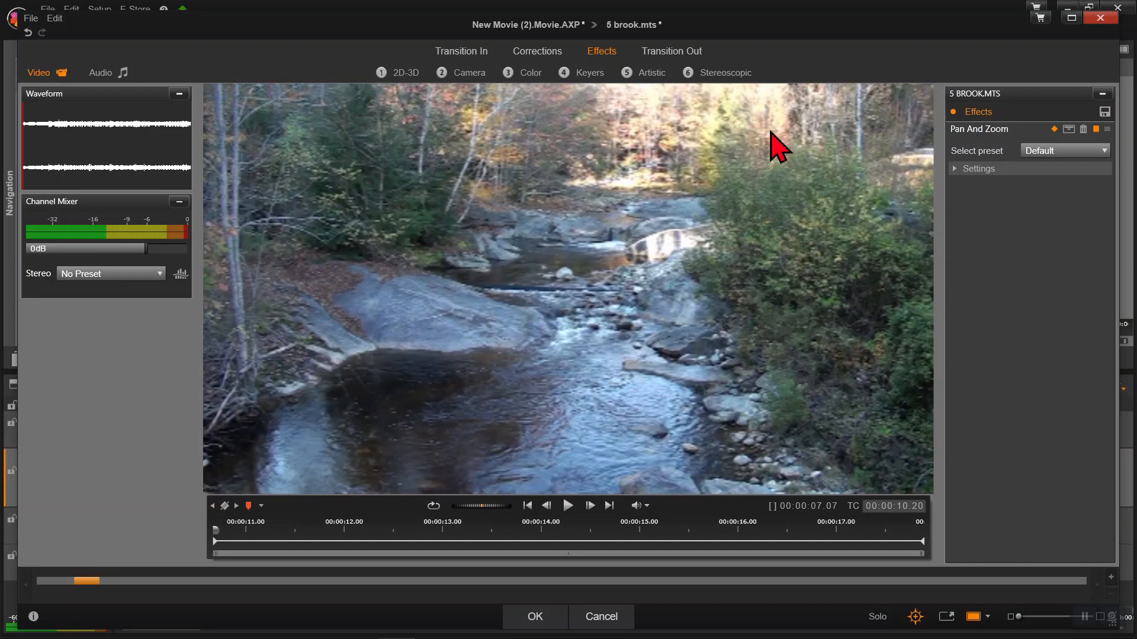
mouse_move(995, 169)
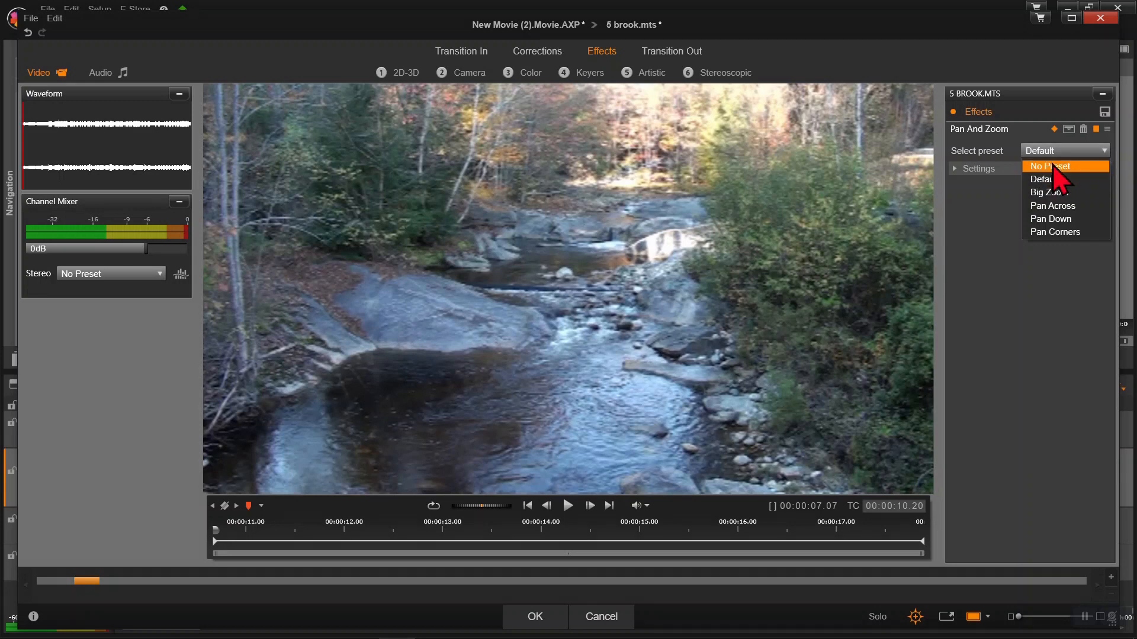
click(1049, 166)
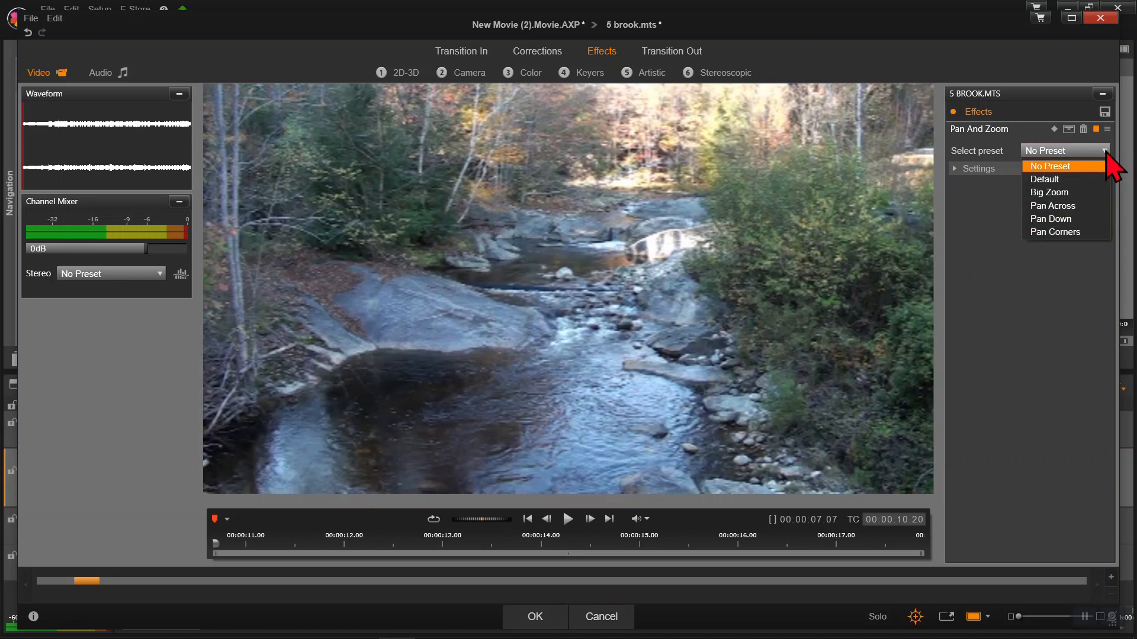
mouse_move(1066, 192)
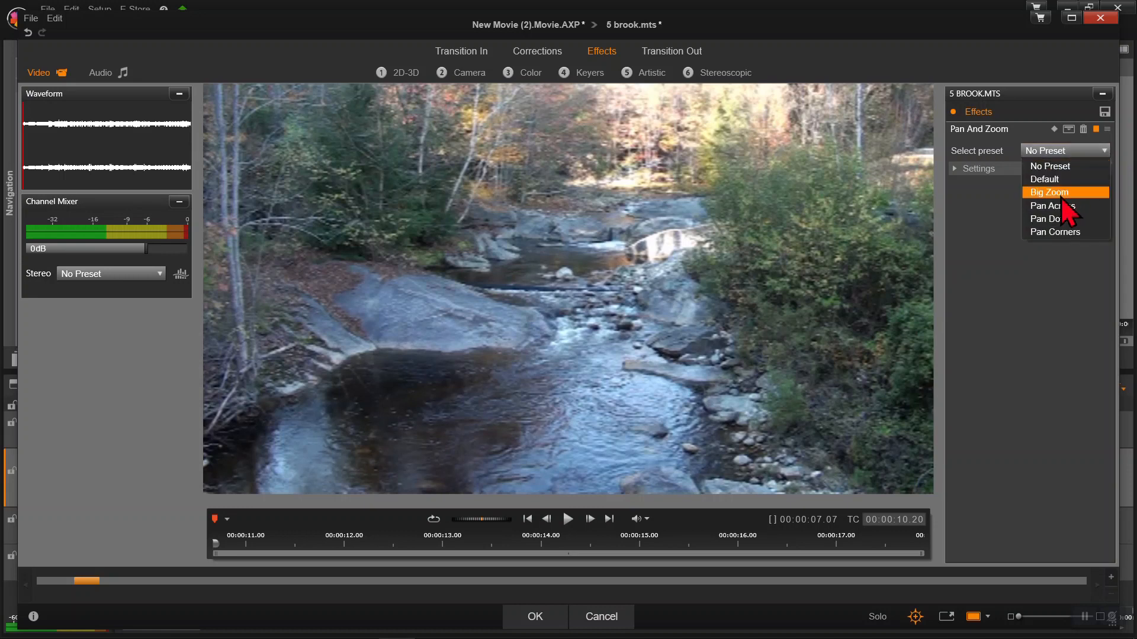
mouse_move(1052, 206)
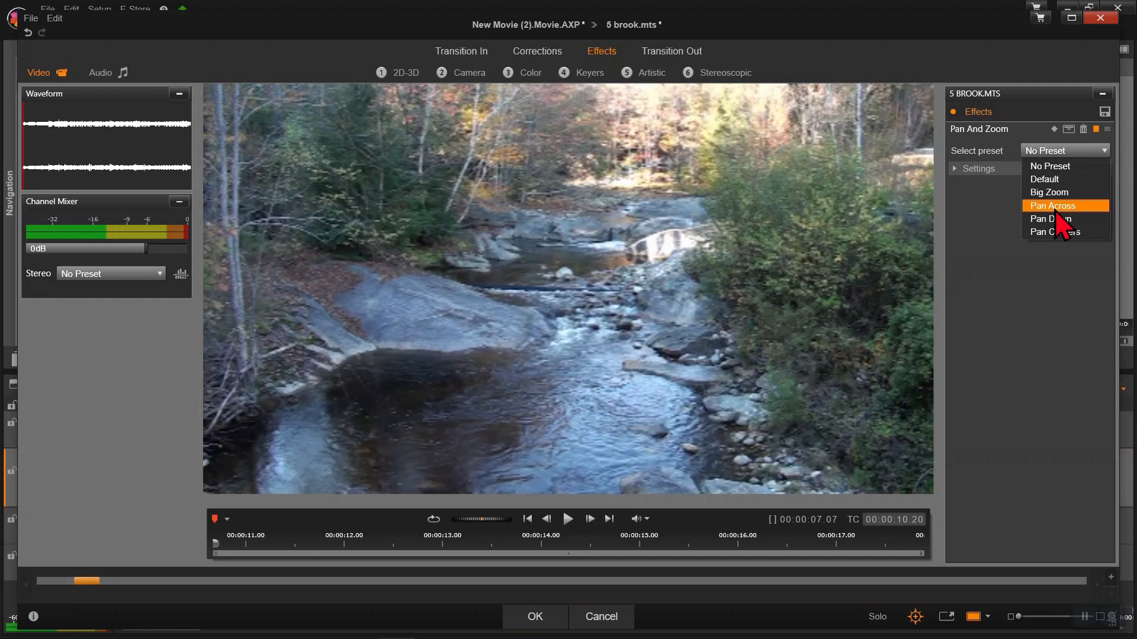
mouse_move(1059, 232)
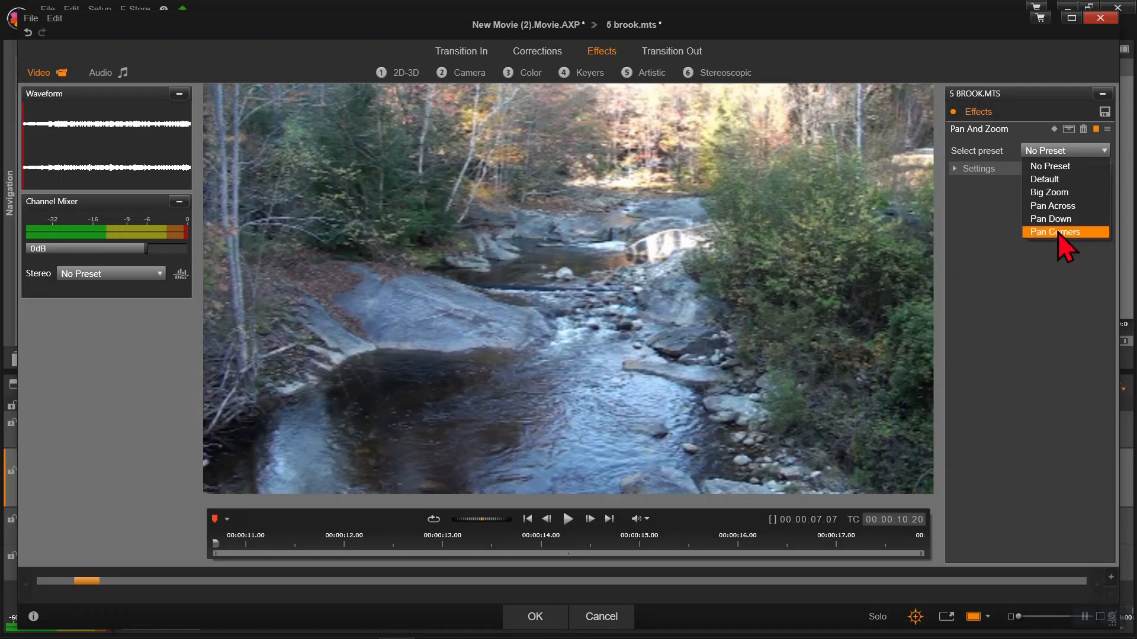
click(1059, 233)
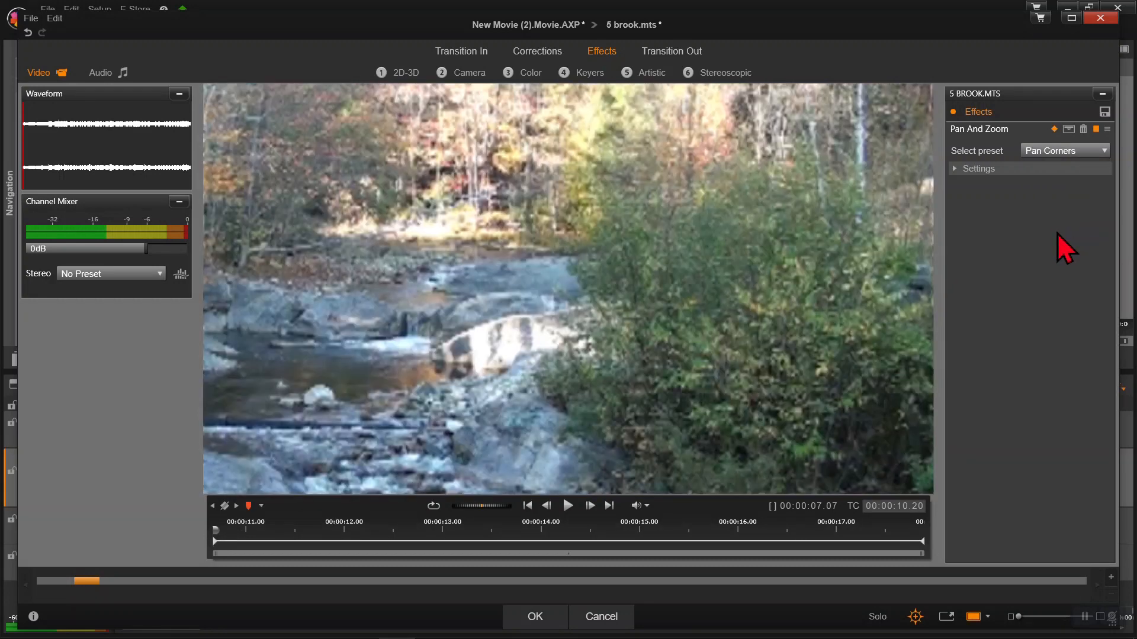
mouse_move(572, 522)
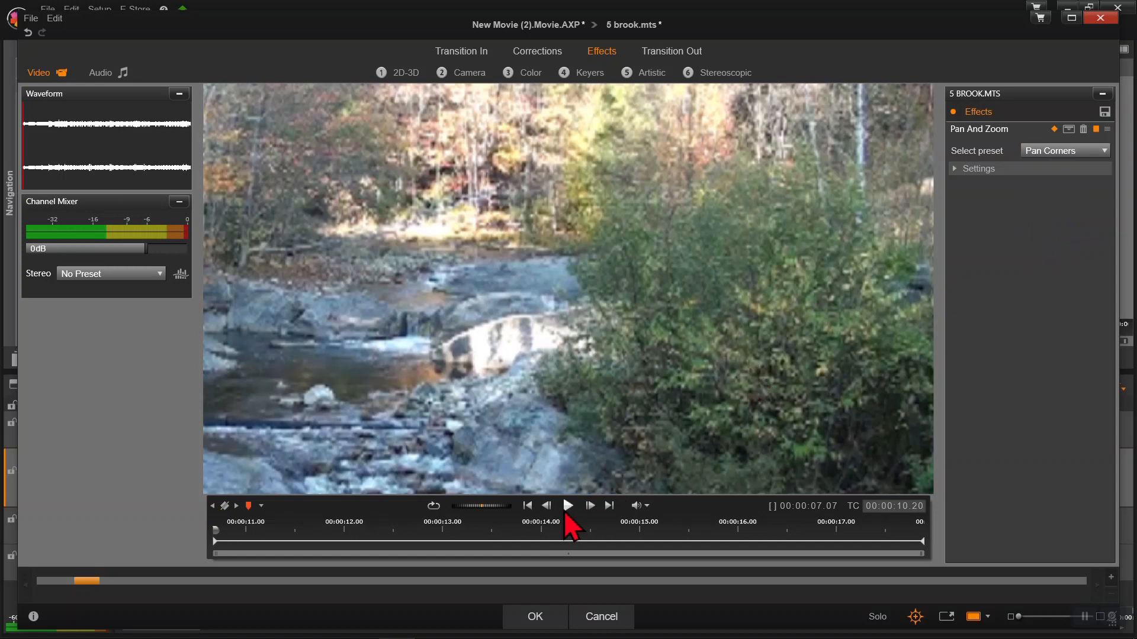
- Play the clip to preview the Pan Corners motion
click(567, 505)
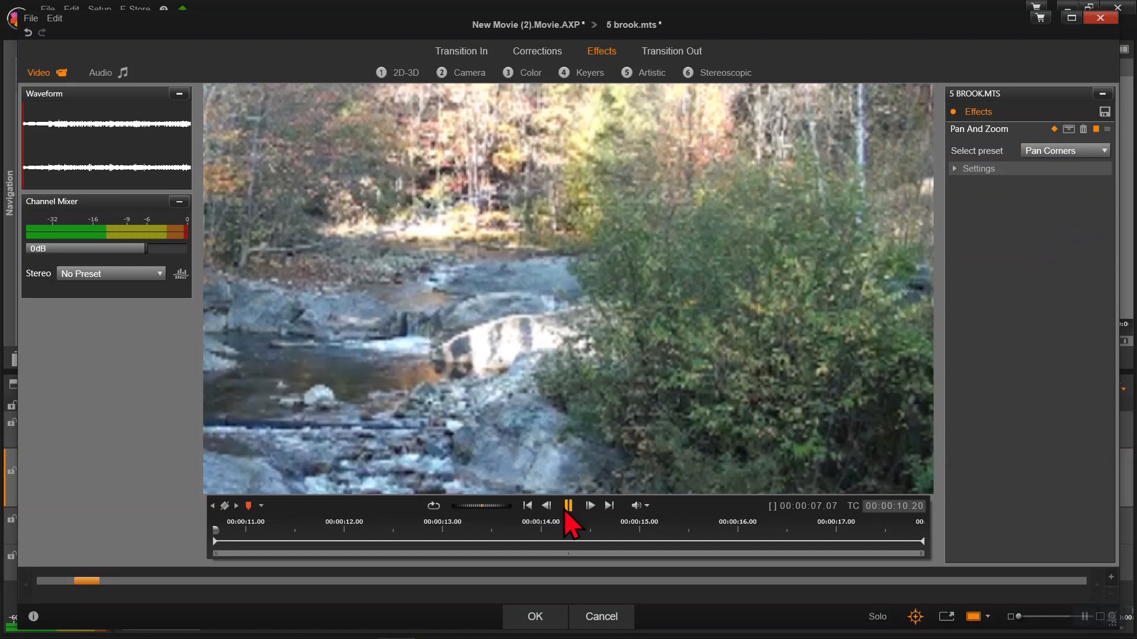
click(567, 505)
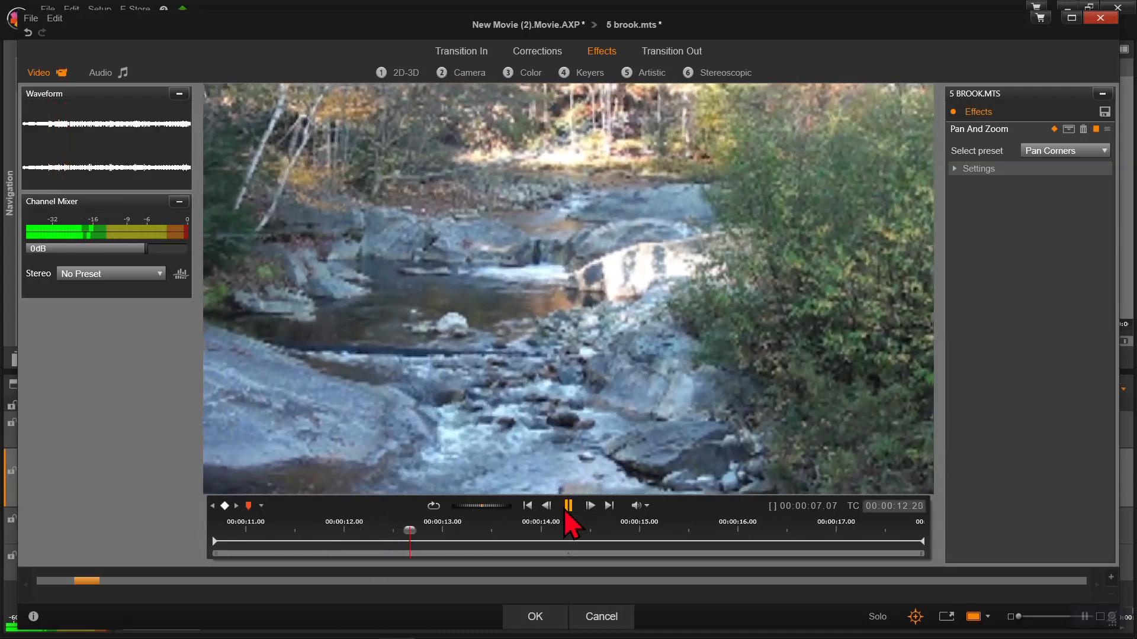
click(568, 505)
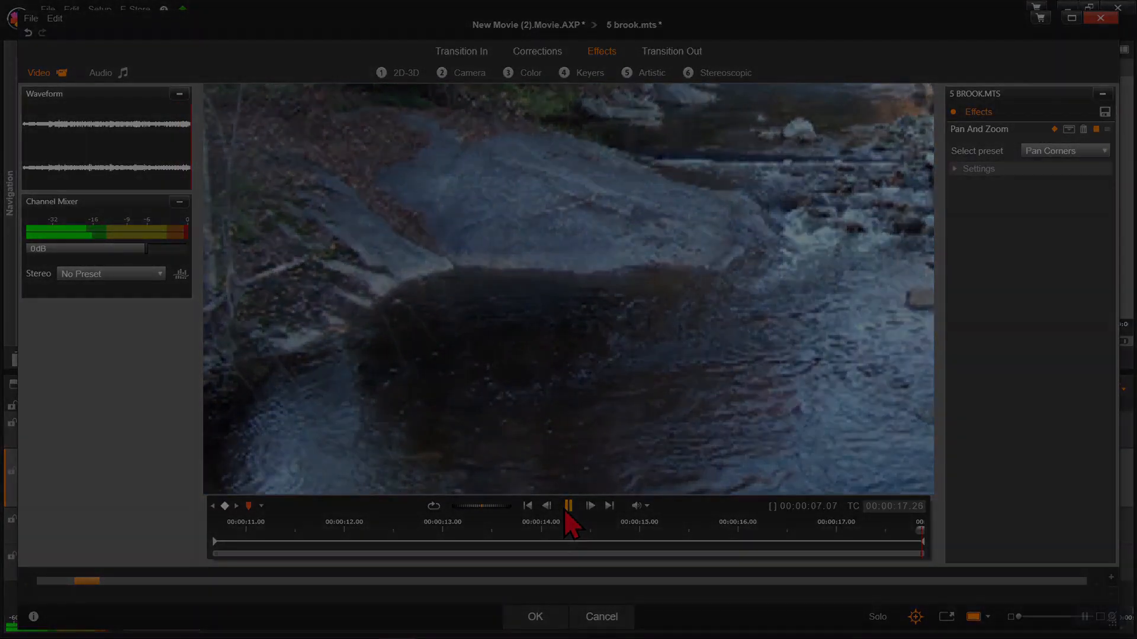
- Stop the preview and adjust Pan And Zoom settings, leaving the preset at Default
click(568, 506)
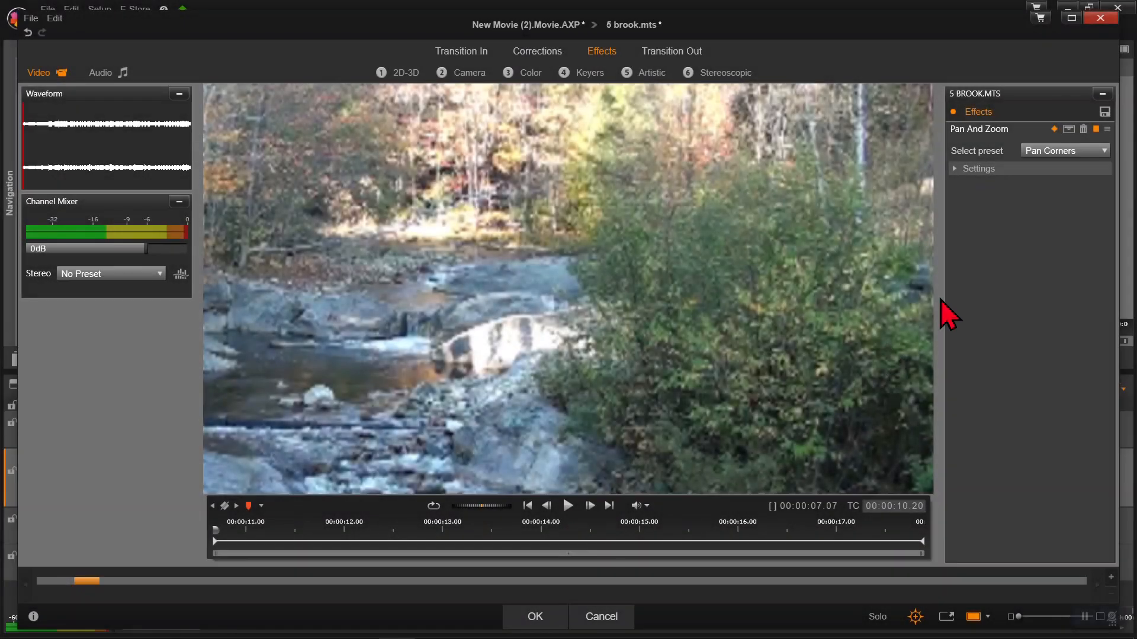
mouse_move(966, 214)
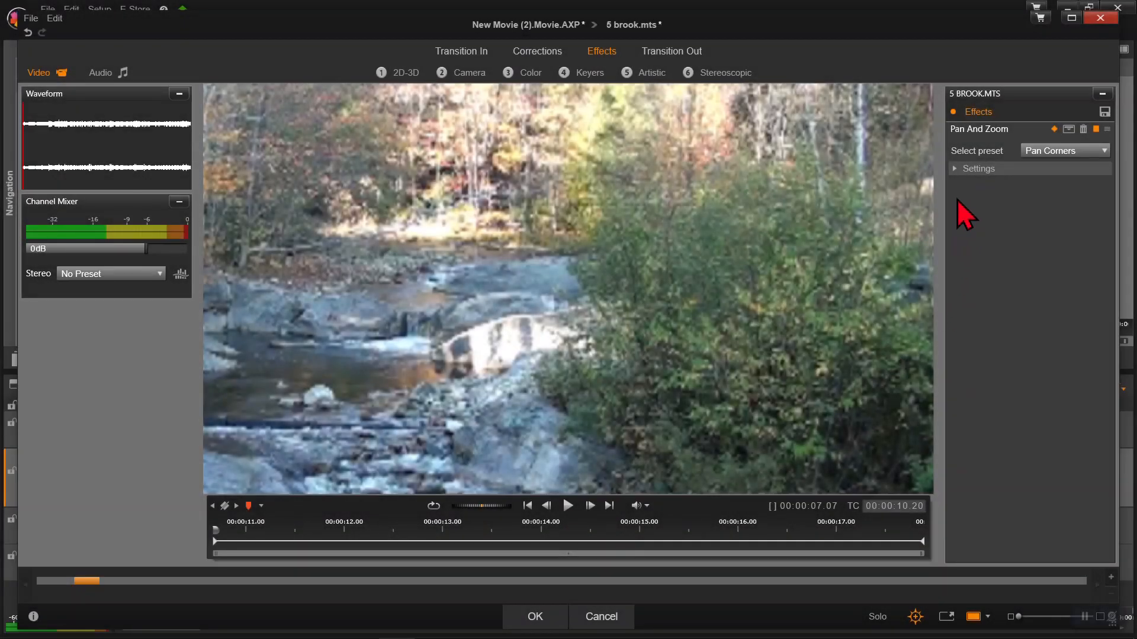
click(978, 168)
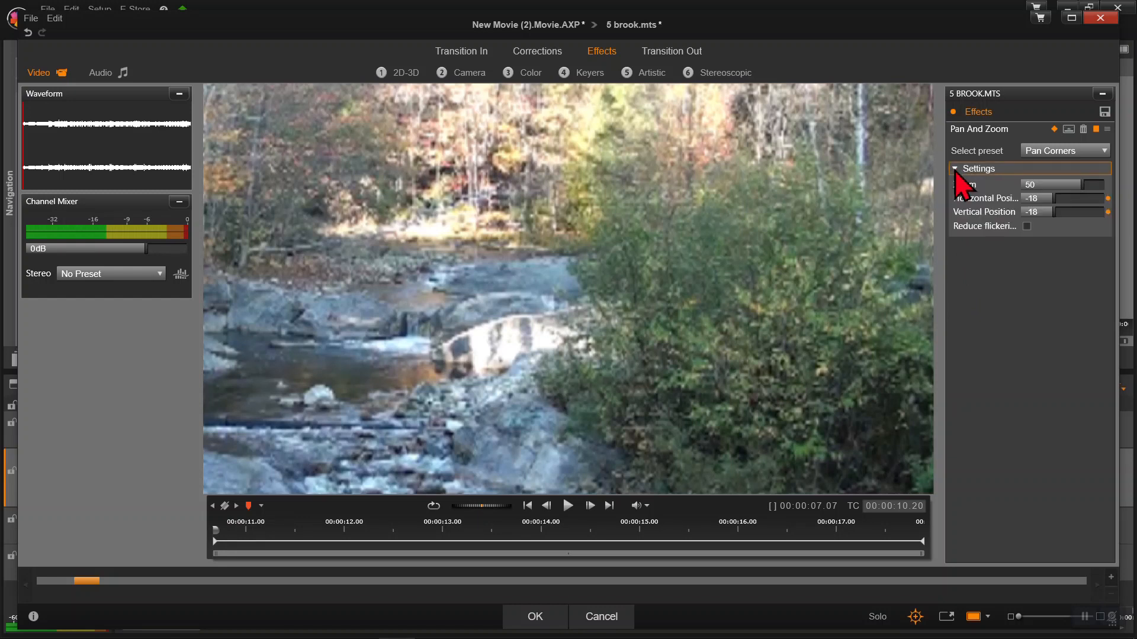
mouse_move(1060, 217)
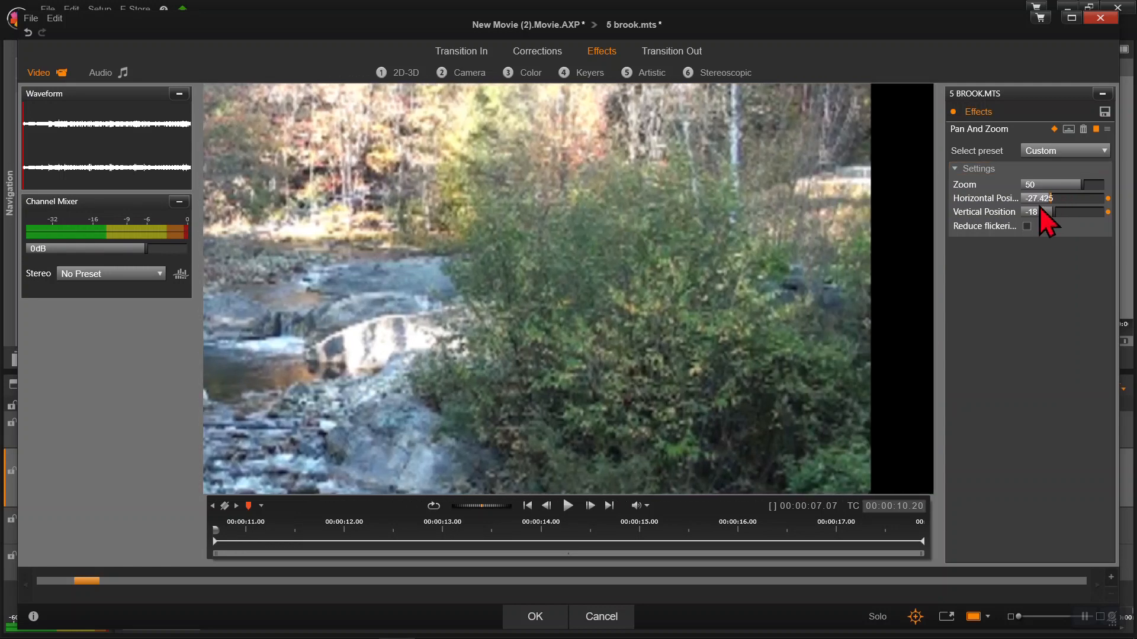
mouse_move(912, 326)
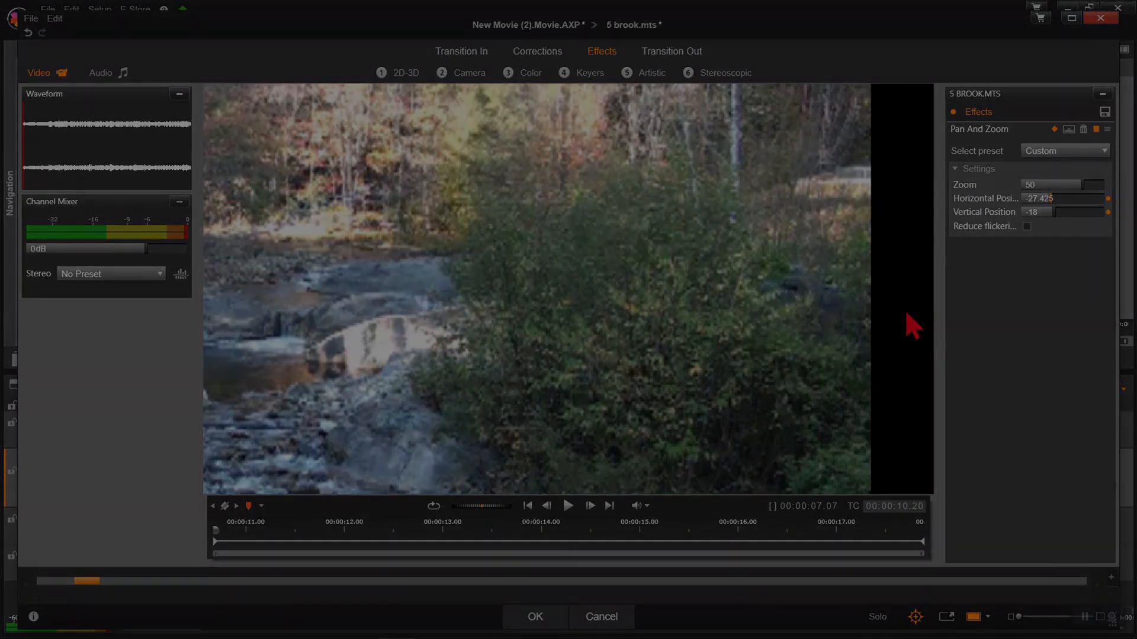
click(1063, 150)
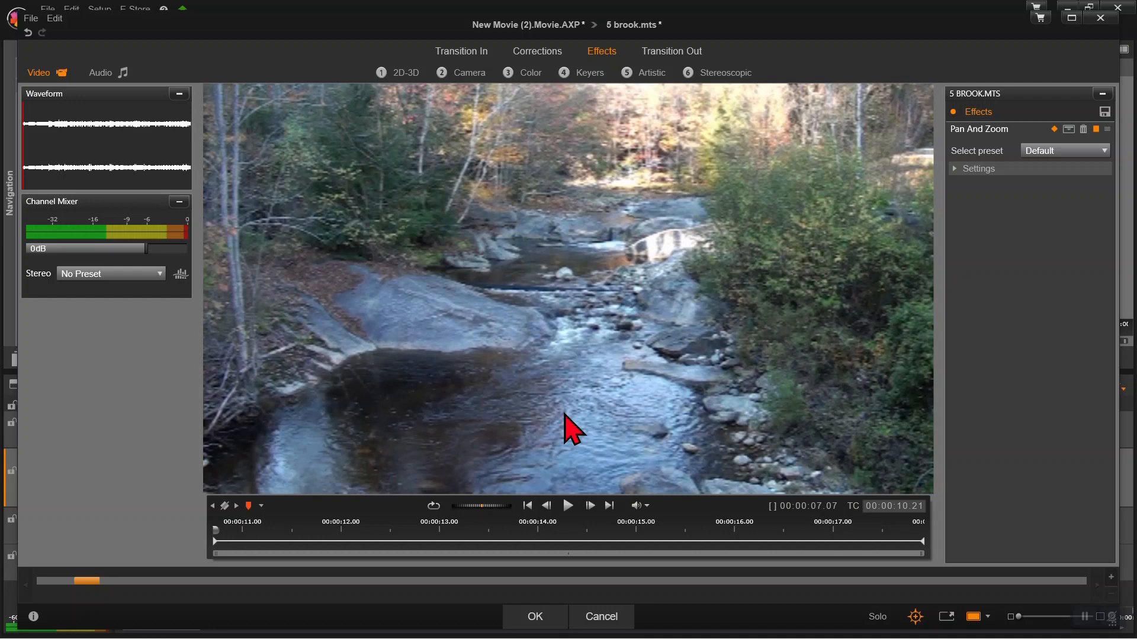
mouse_move(593, 415)
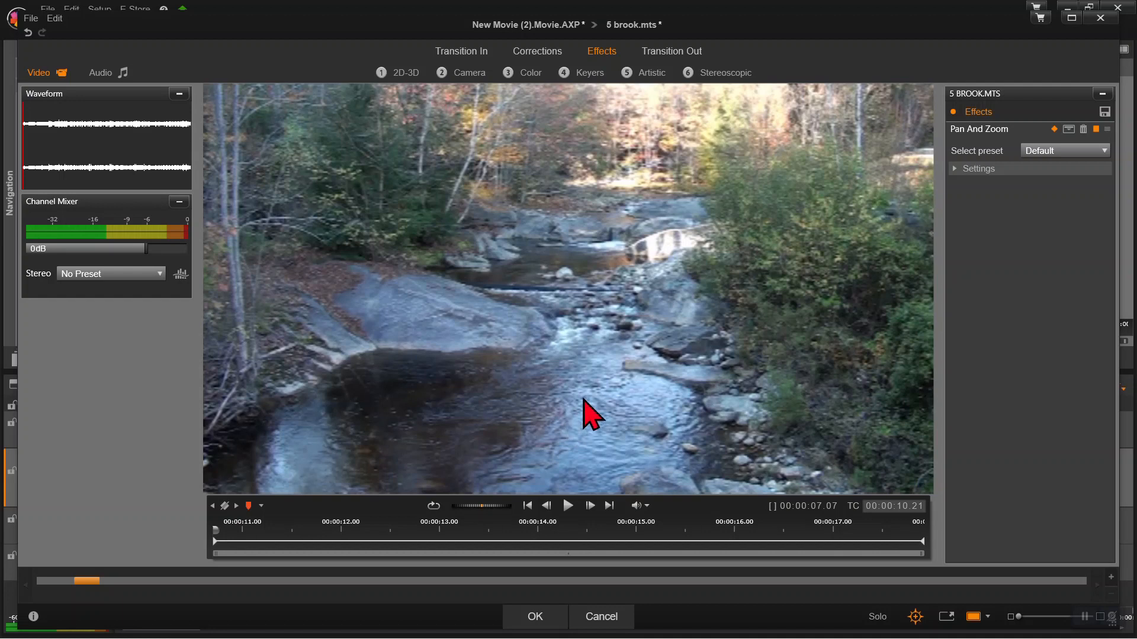
mouse_move(1096, 174)
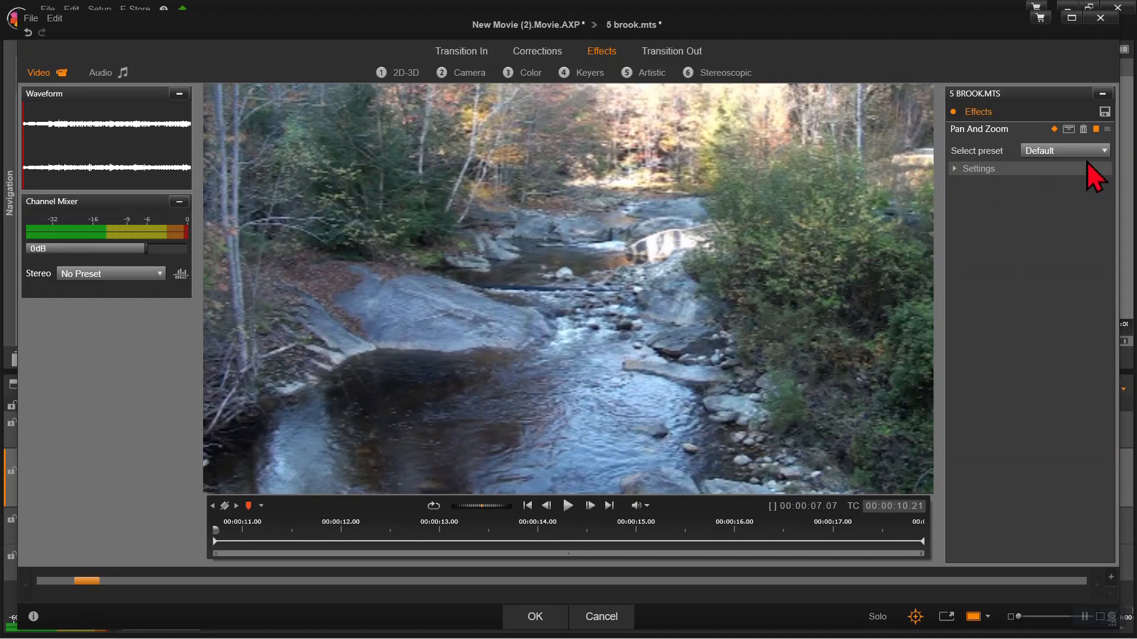
- Set the Pan And Zoom preset to No Preset, with zoom and both positions at 0
click(1104, 150)
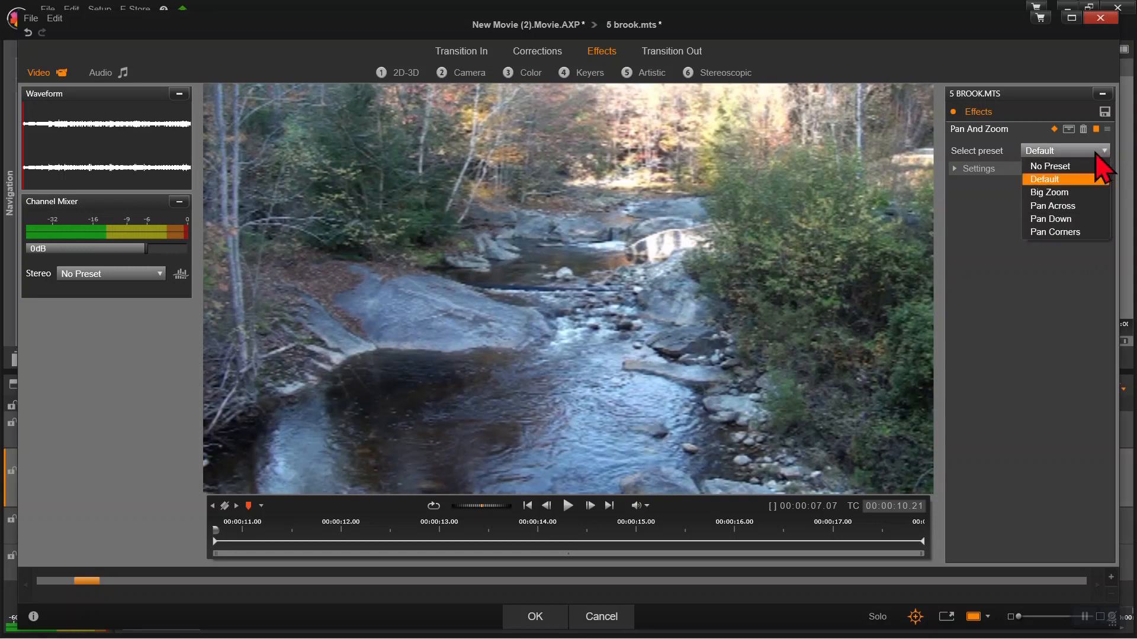
click(1048, 166)
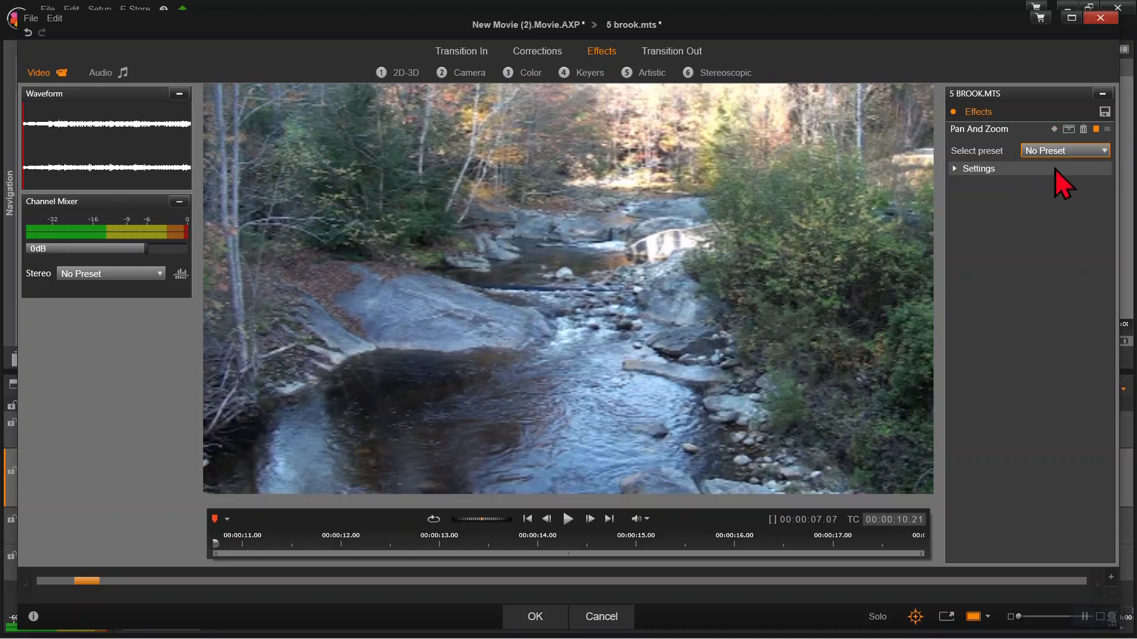
click(978, 169)
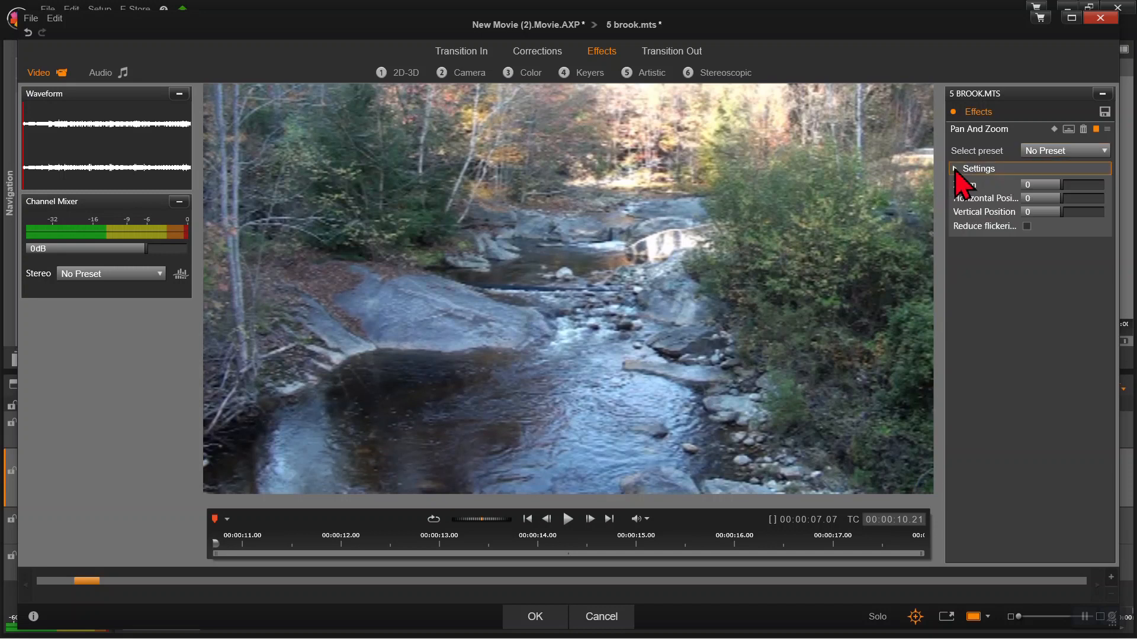
click(956, 168)
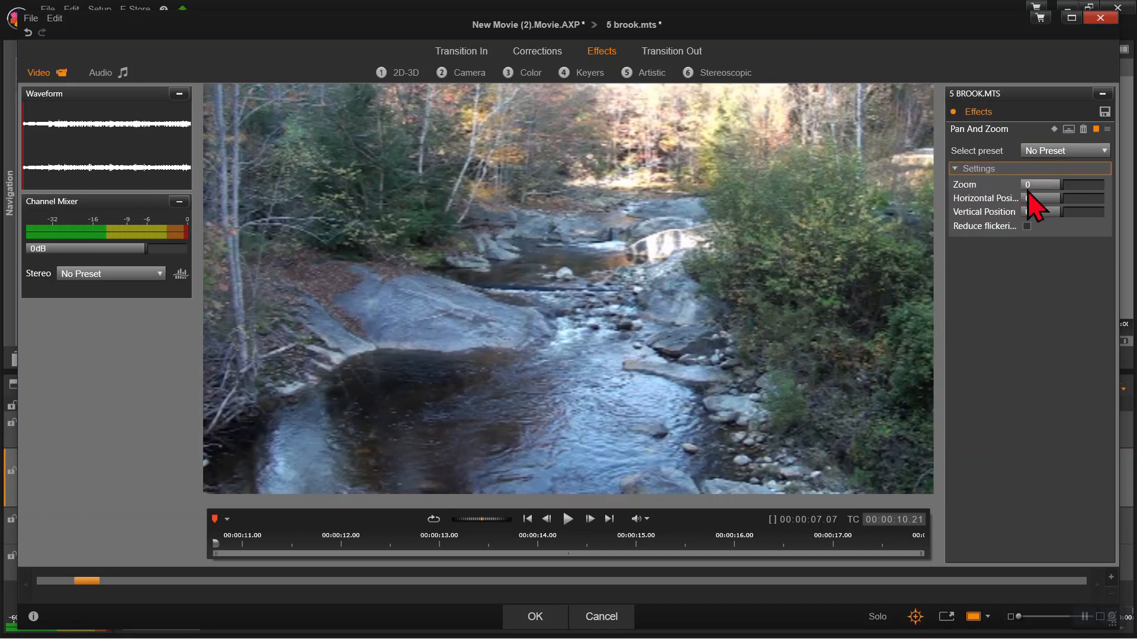
mouse_move(1037, 265)
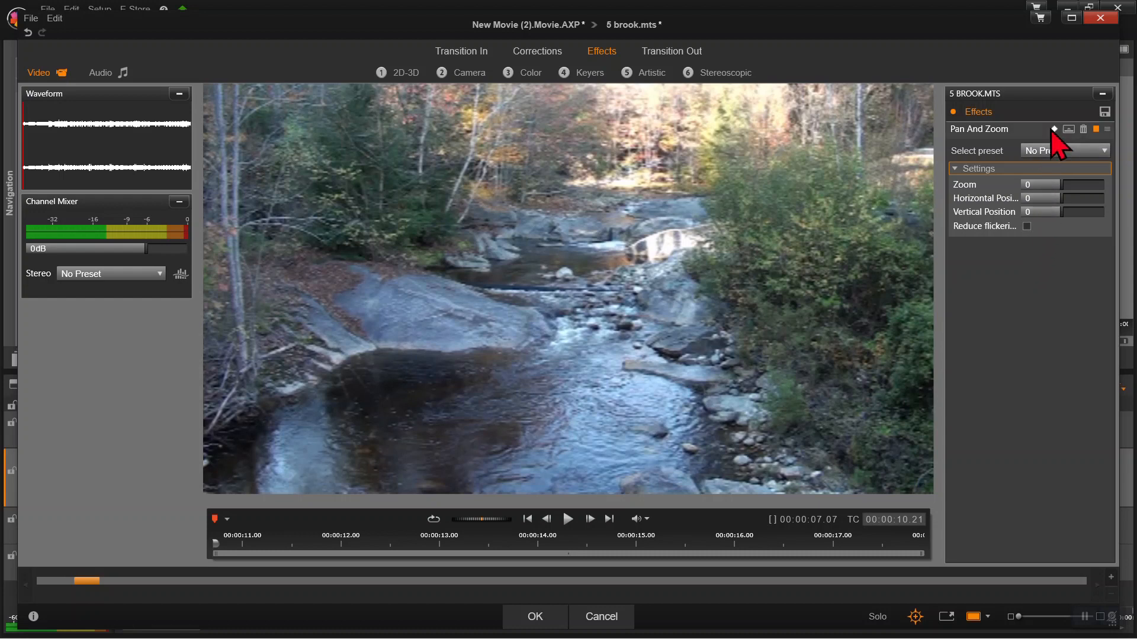
- Enable keyframing on Pan And Zoom so the preset reads Custom
click(1055, 129)
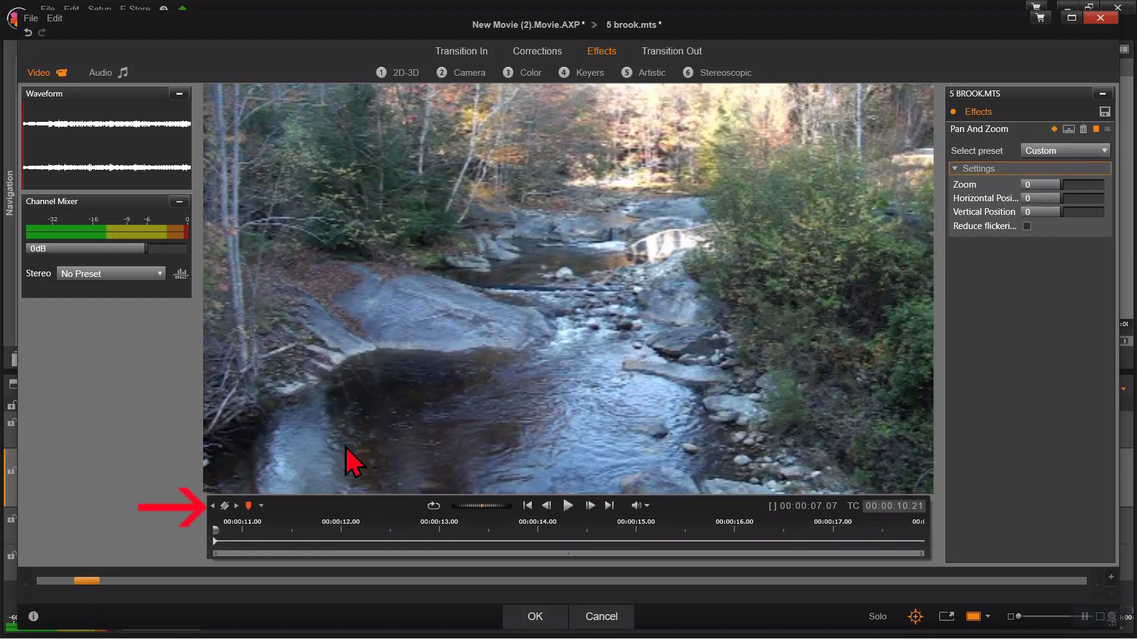
mouse_move(226, 505)
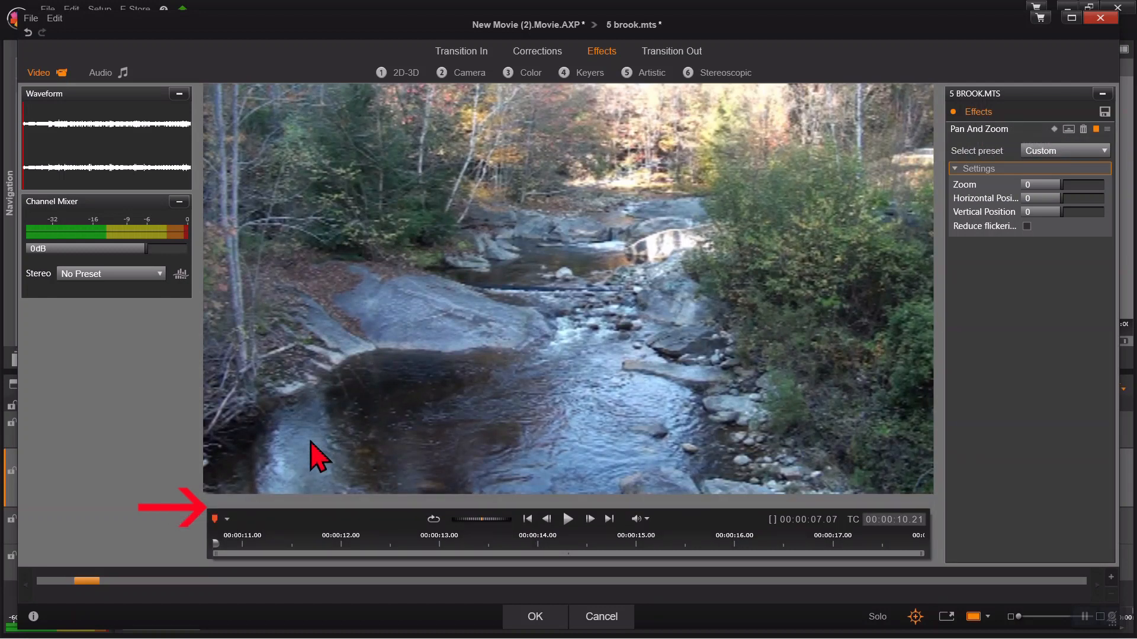
mouse_move(1055, 149)
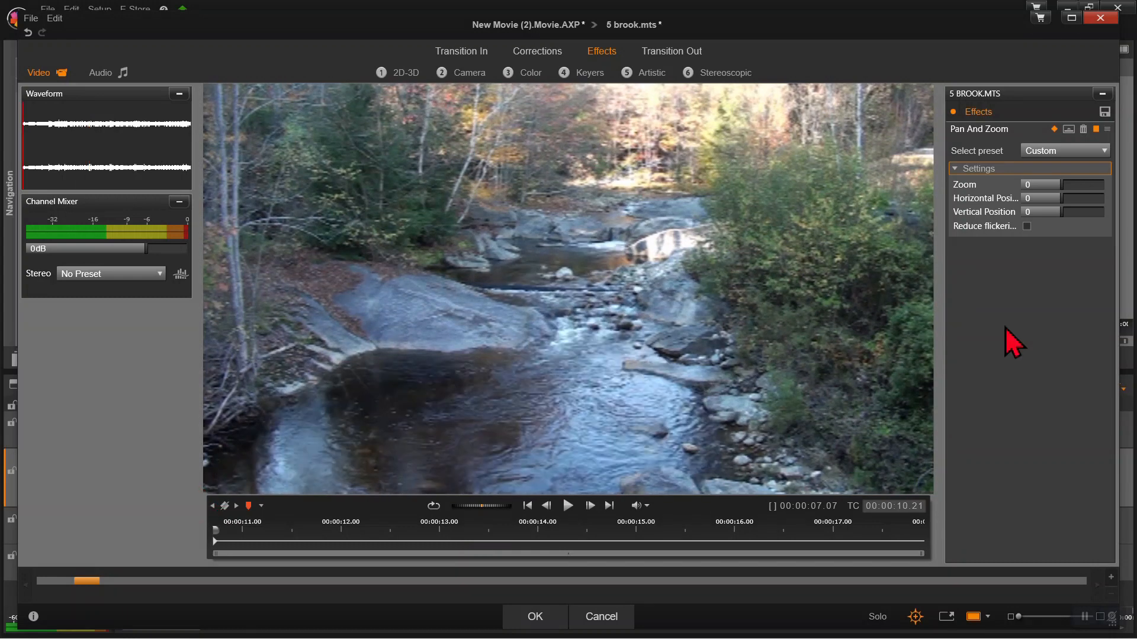
mouse_move(1037, 203)
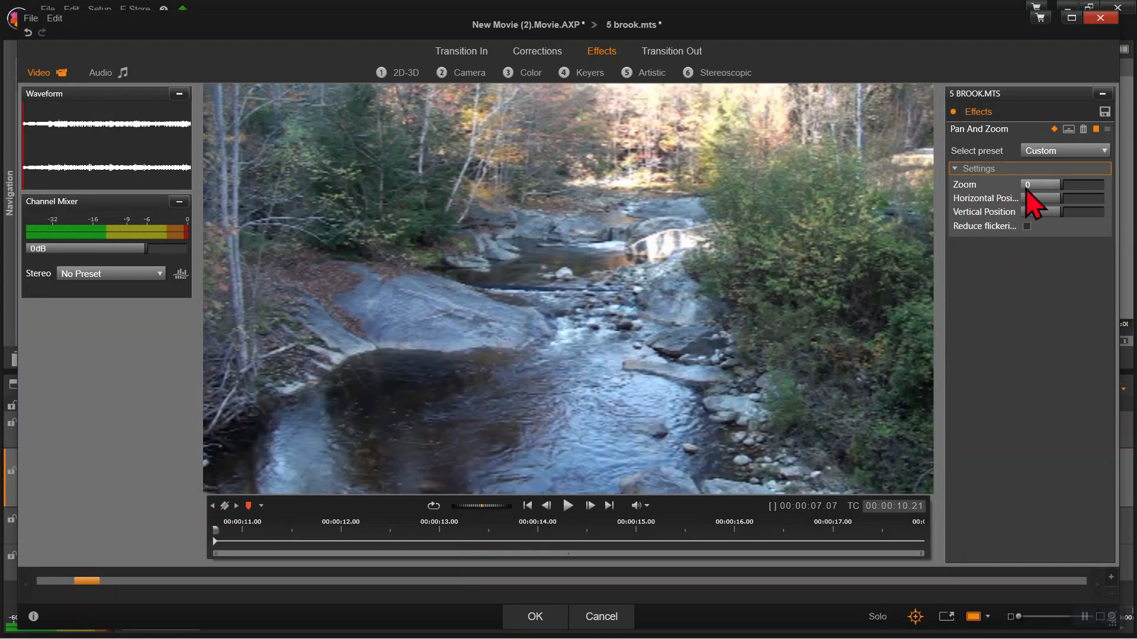
mouse_move(261, 562)
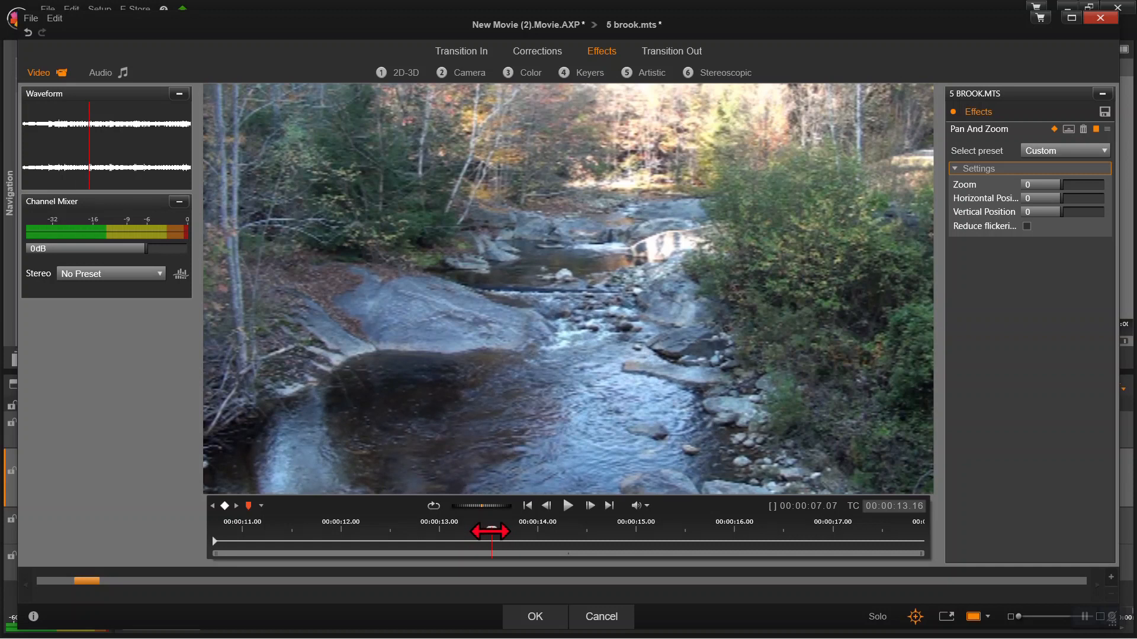
mouse_move(493, 558)
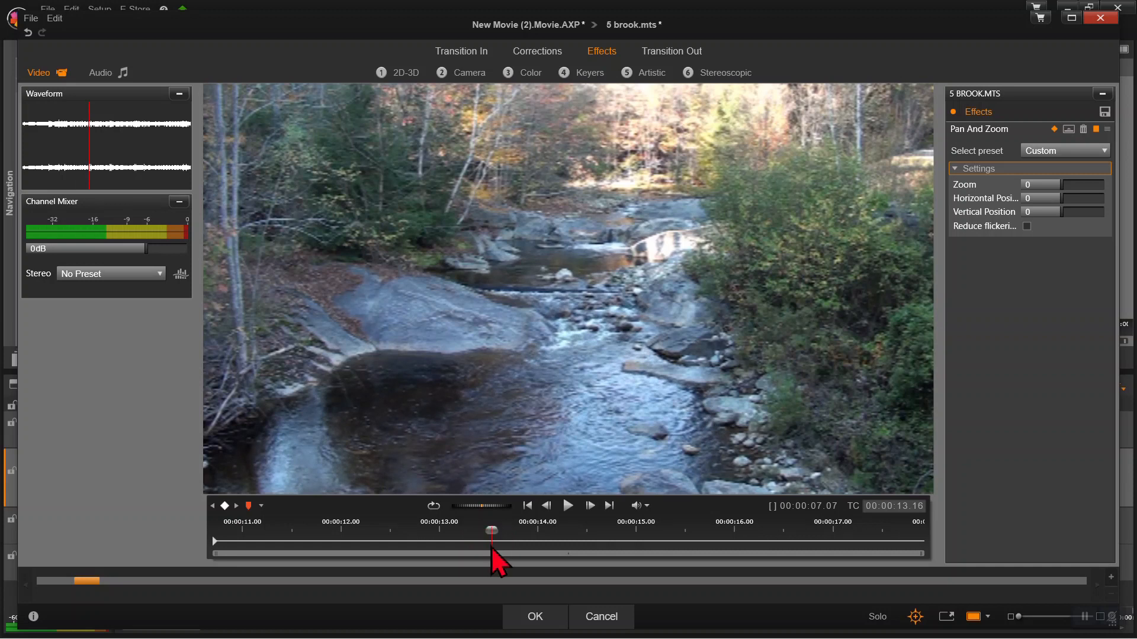
mouse_move(1078, 210)
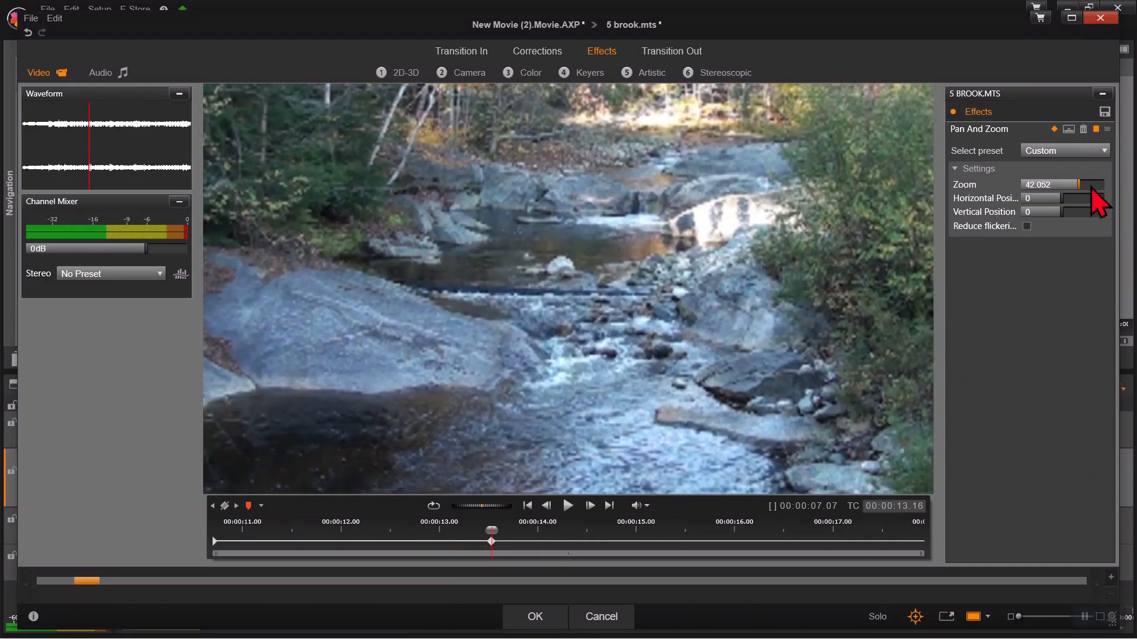
mouse_move(1080, 206)
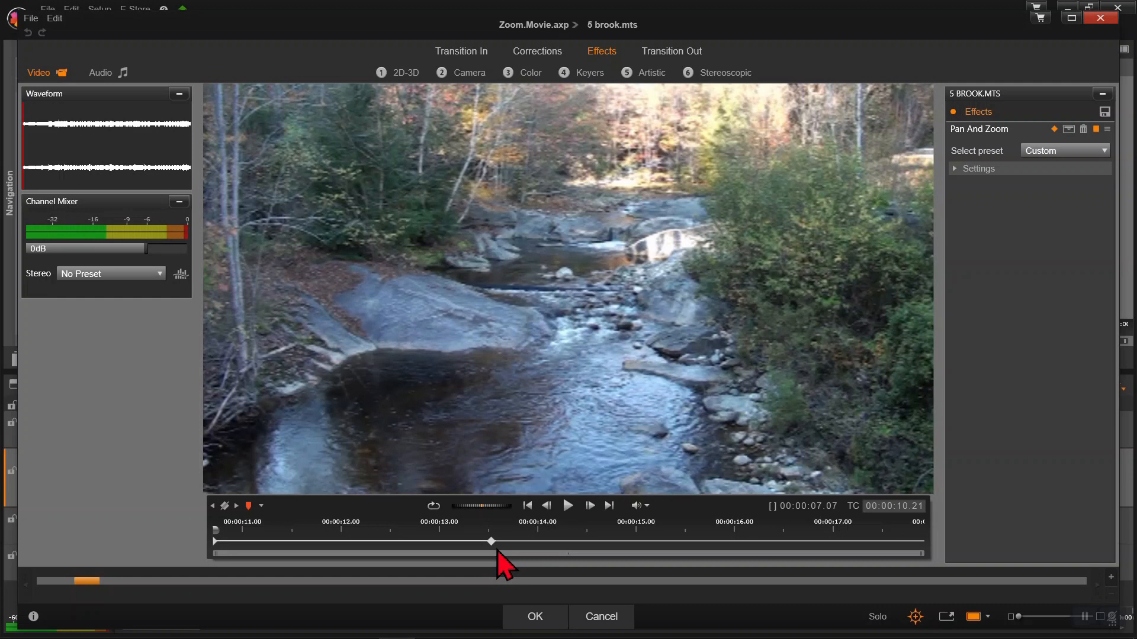
mouse_move(649, 551)
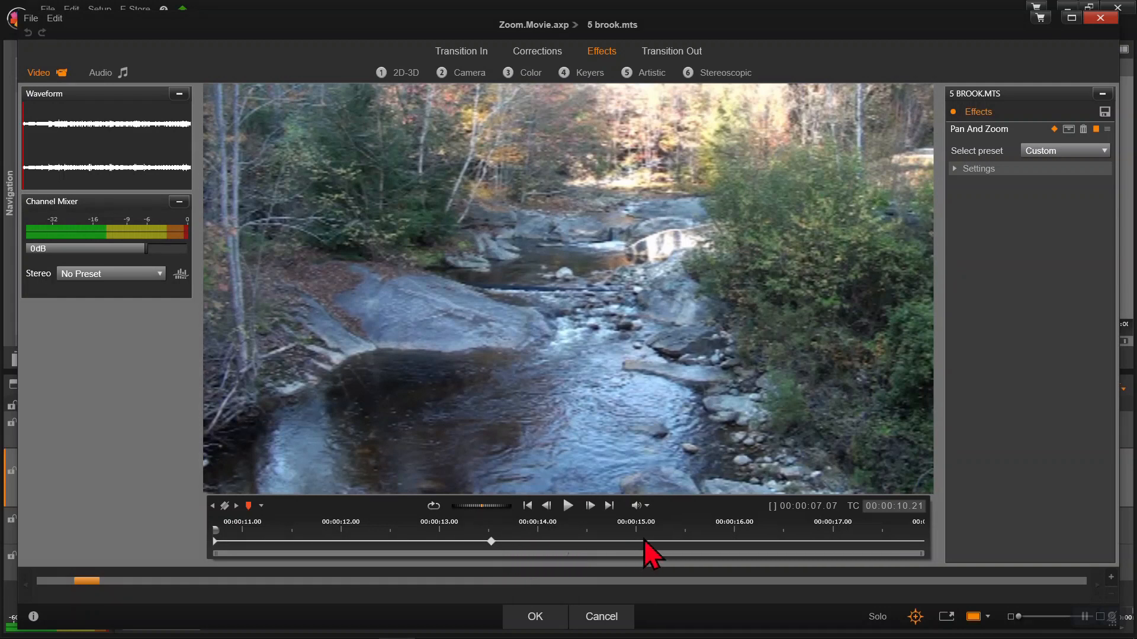
mouse_move(559, 562)
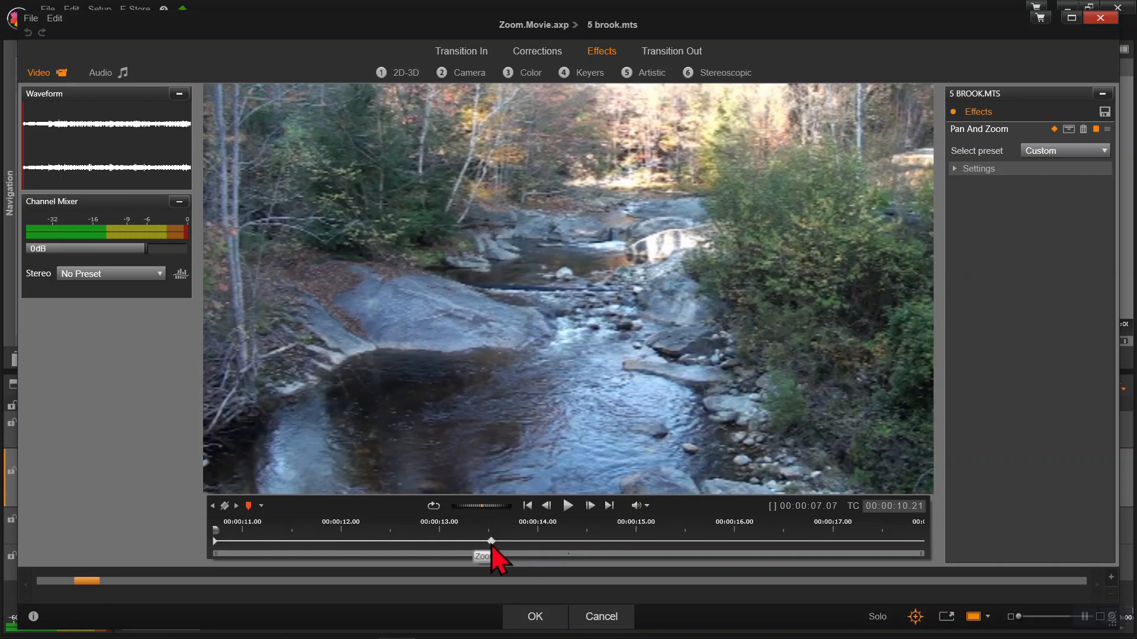
- Paste a copy of the zoomed-in keyframe at 00:00:15.00 and preview the held zoom
right_click(491, 540)
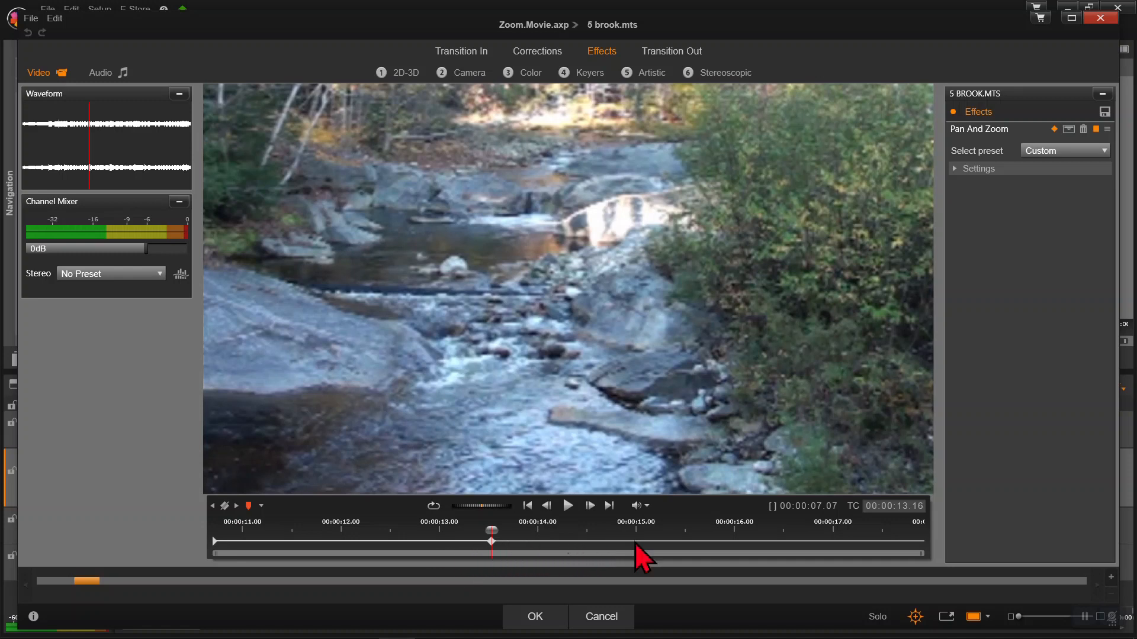
right_click(636, 532)
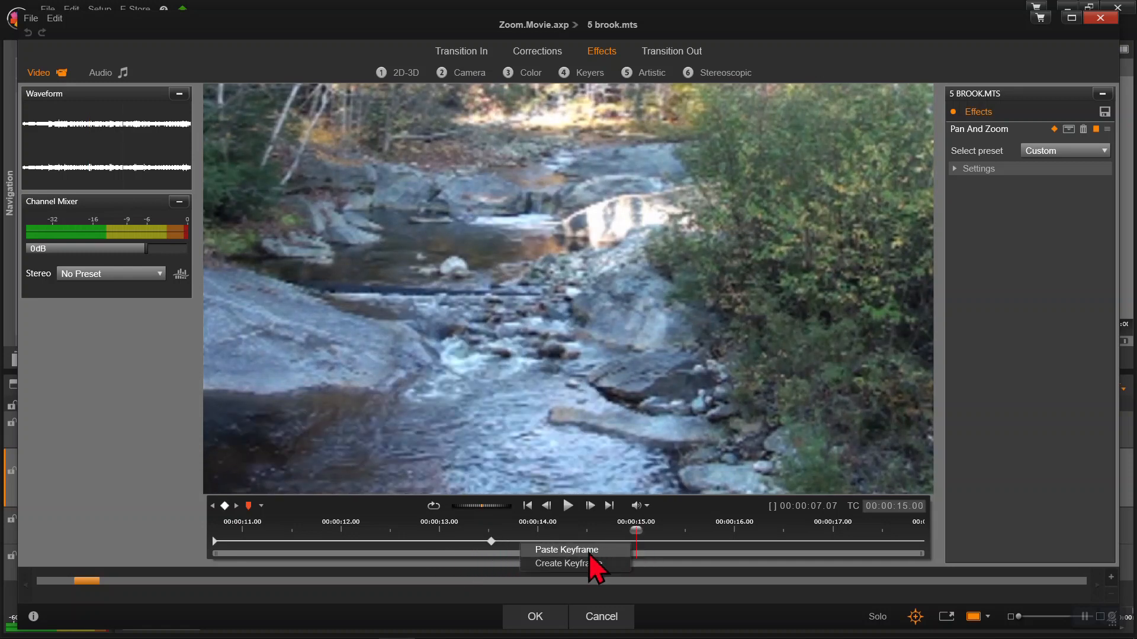
click(561, 564)
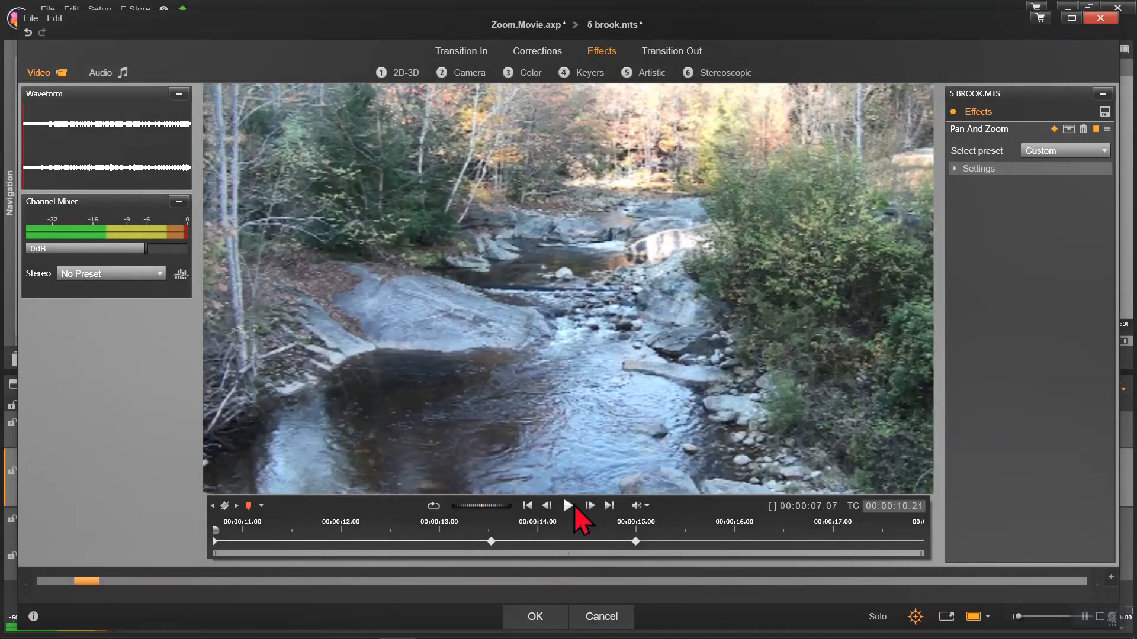
click(567, 505)
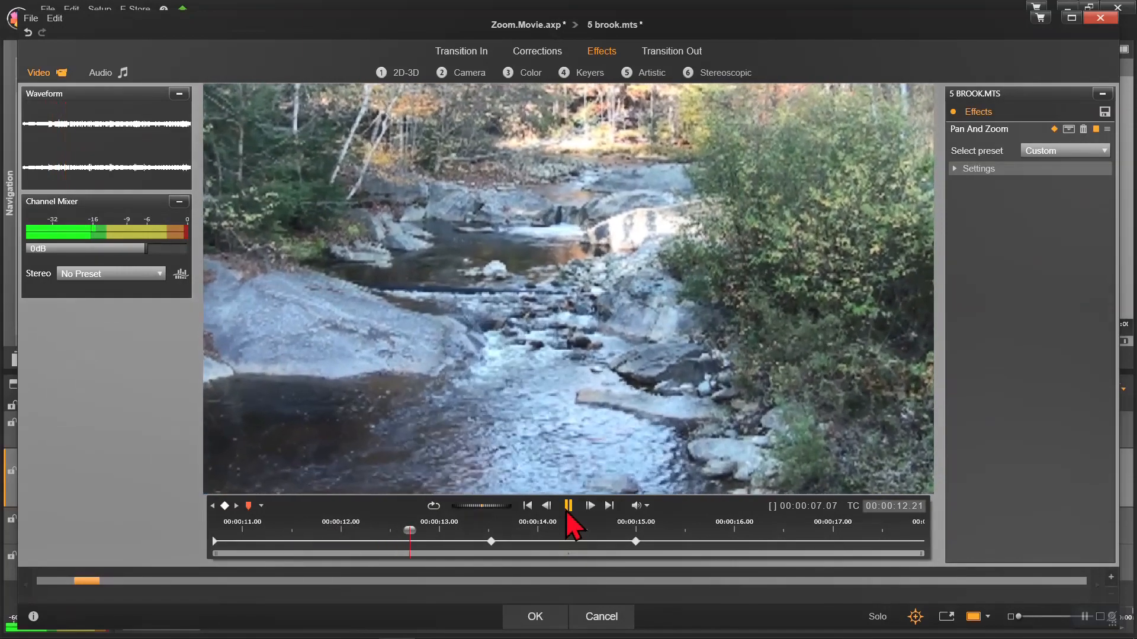
click(568, 505)
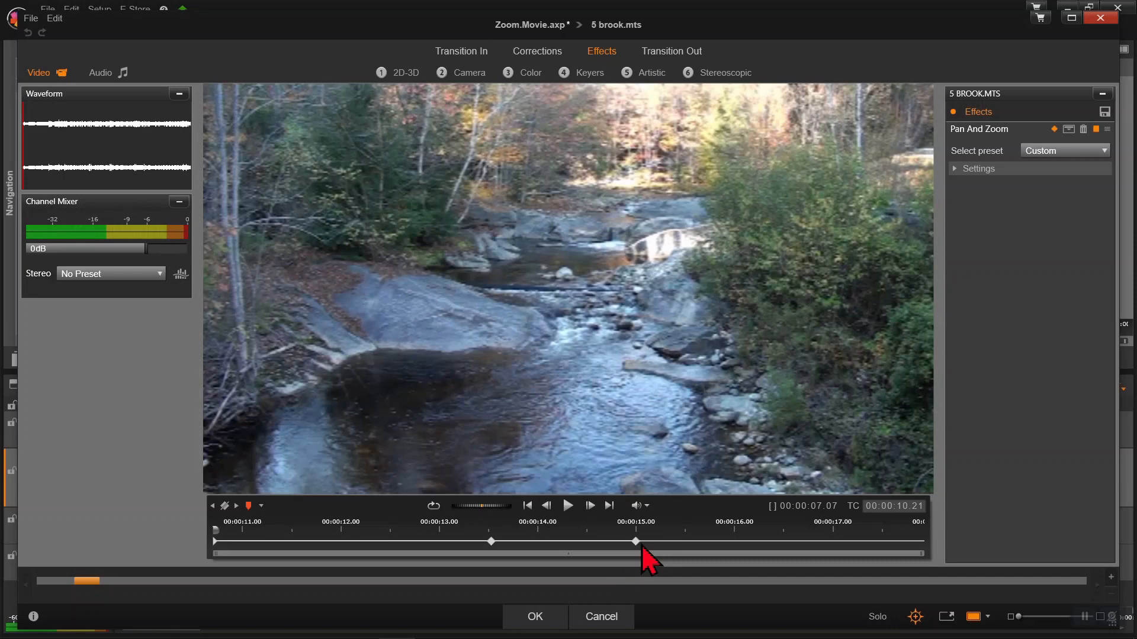
mouse_move(743, 558)
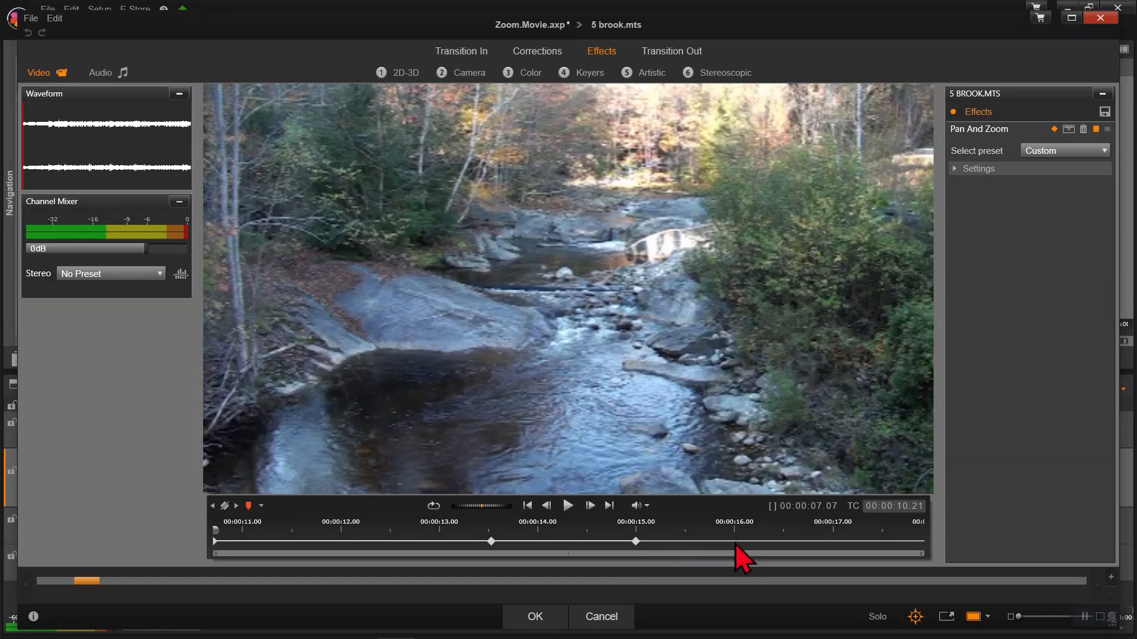
mouse_move(912, 564)
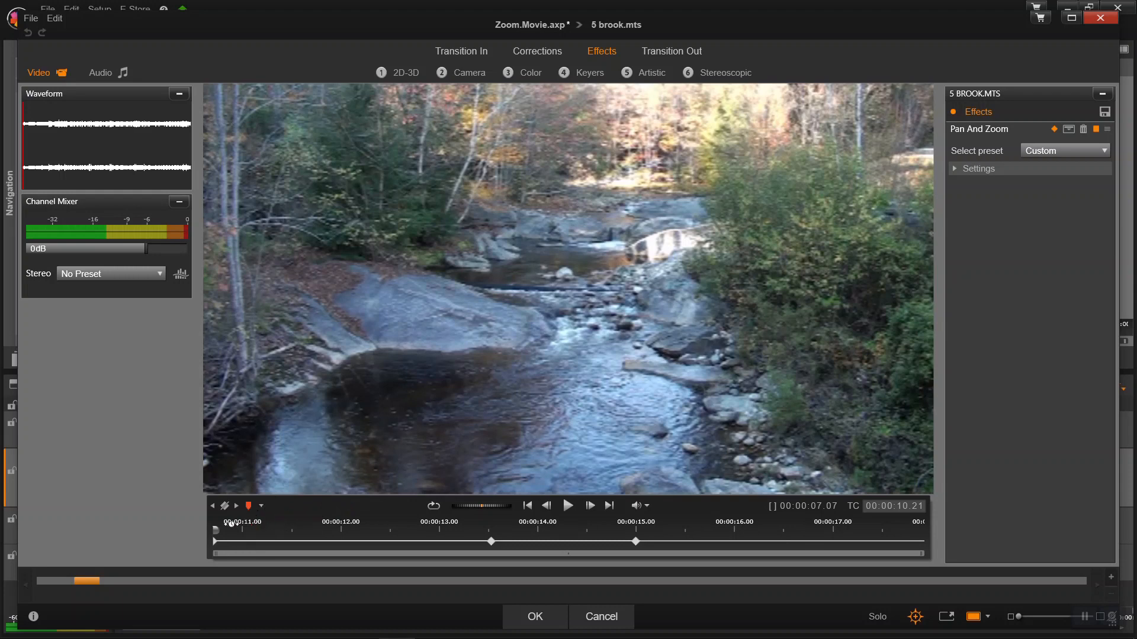
mouse_move(854, 432)
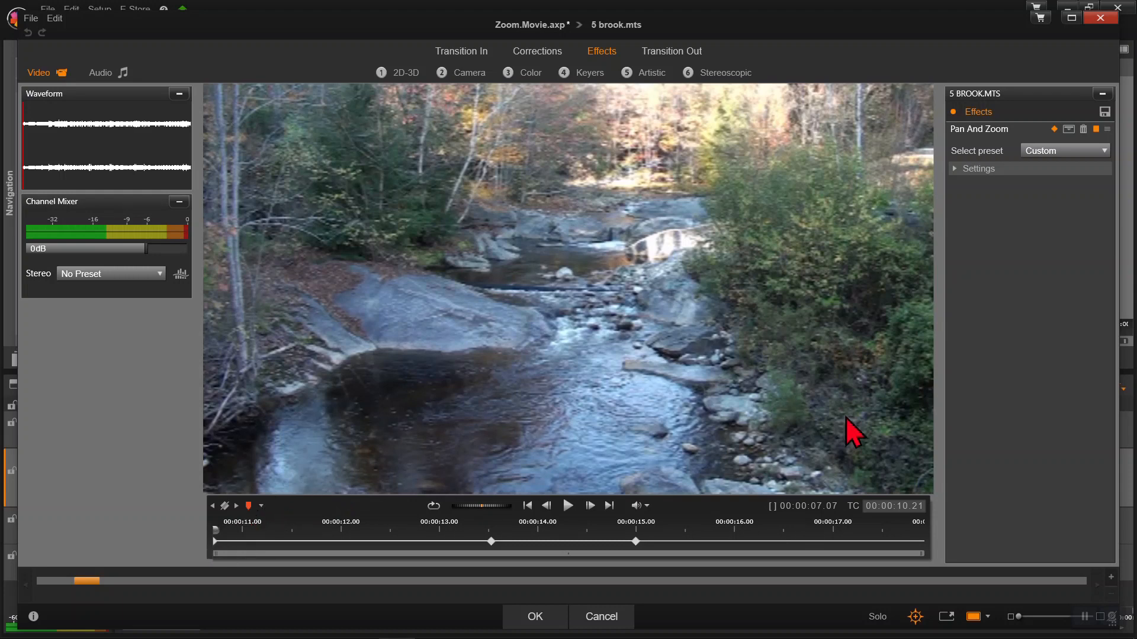
mouse_move(930, 555)
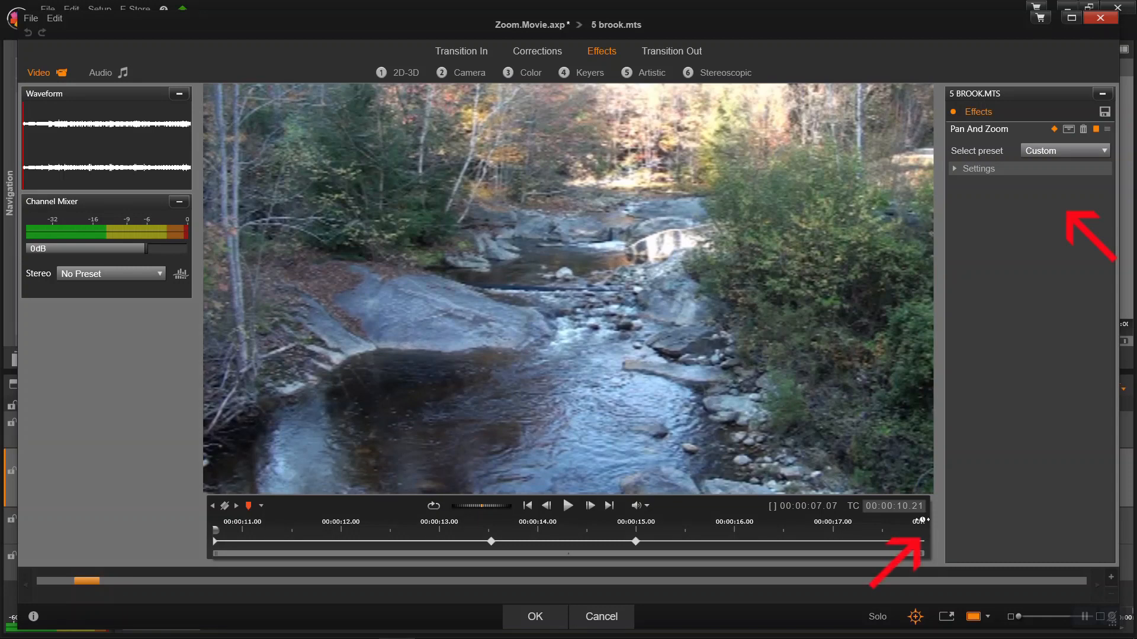
- Add a keyframe at the clip end (~17.28) with zoom and positions at 0
click(976, 168)
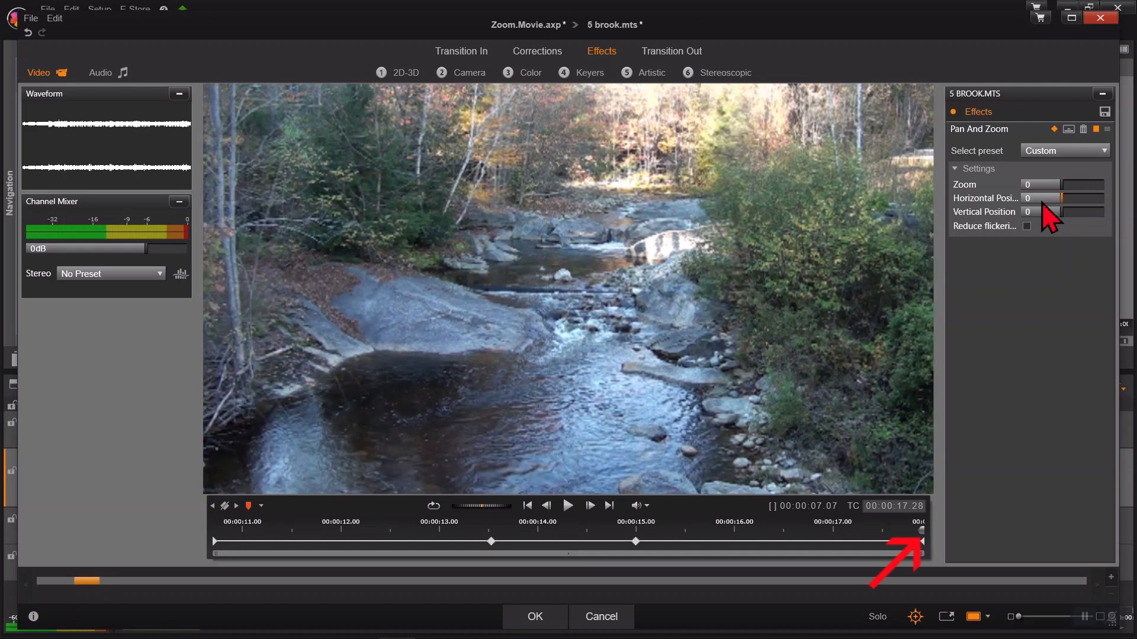
mouse_move(1026, 249)
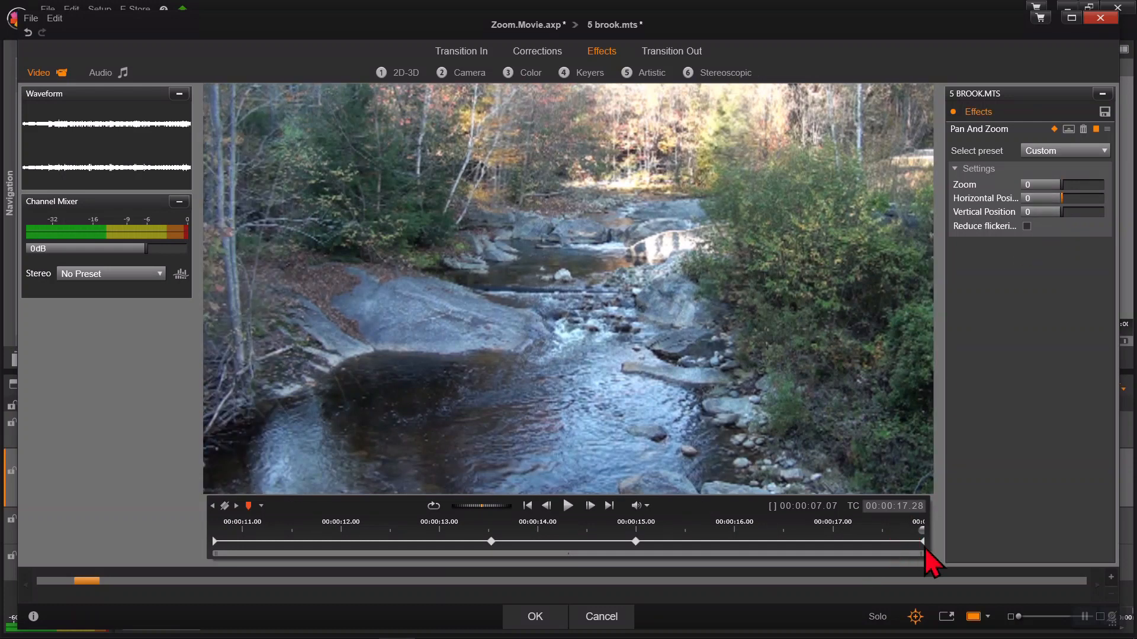
mouse_move(527, 506)
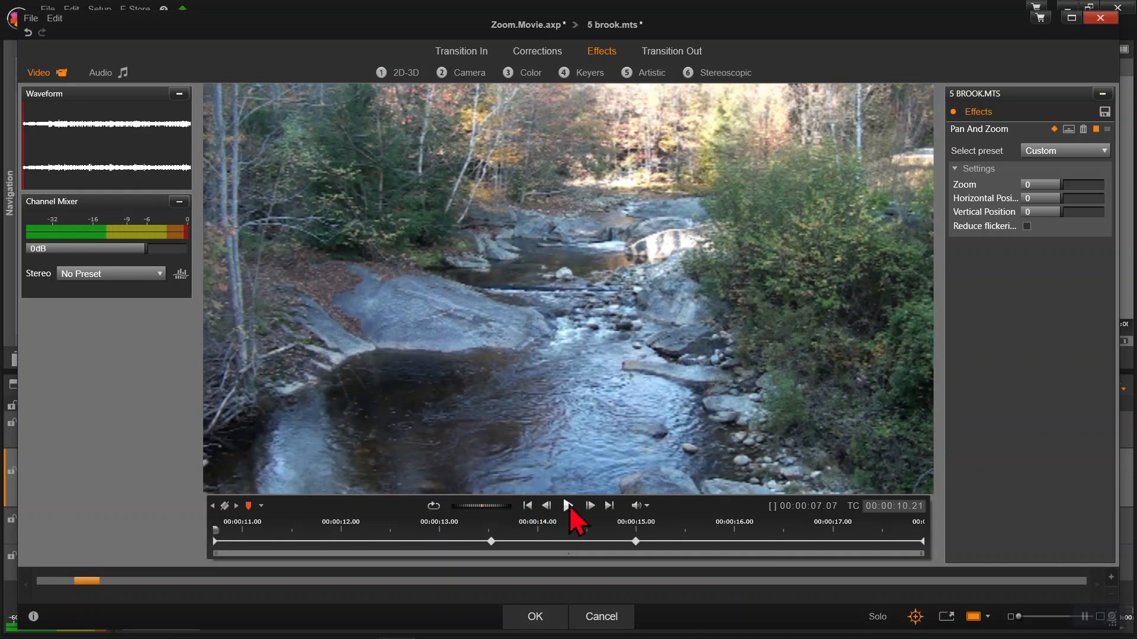
click(568, 505)
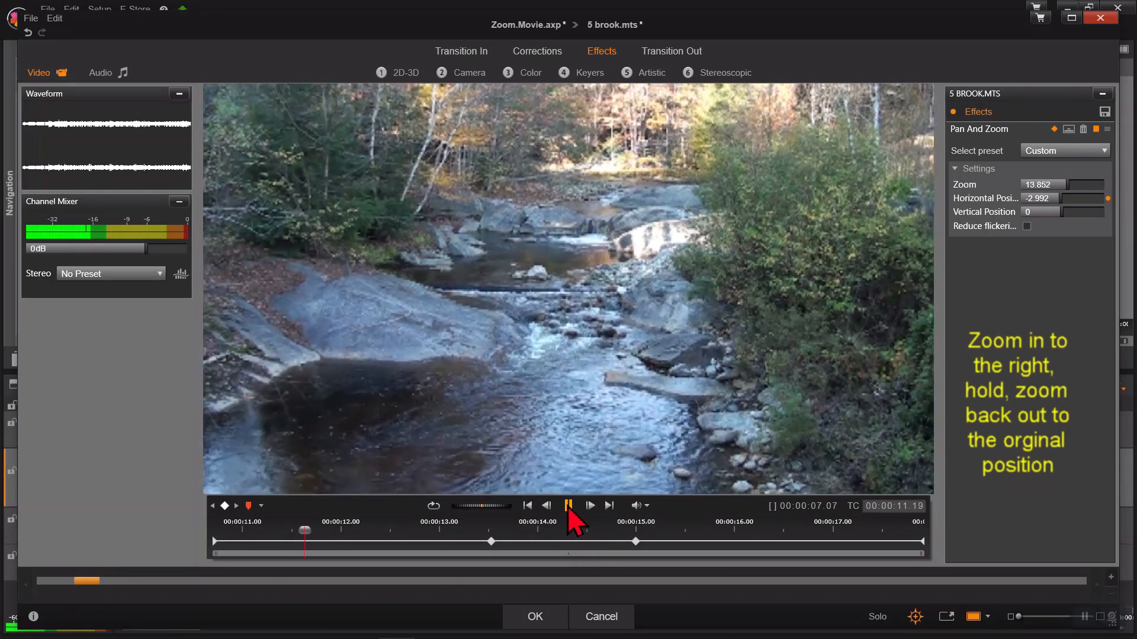
click(568, 505)
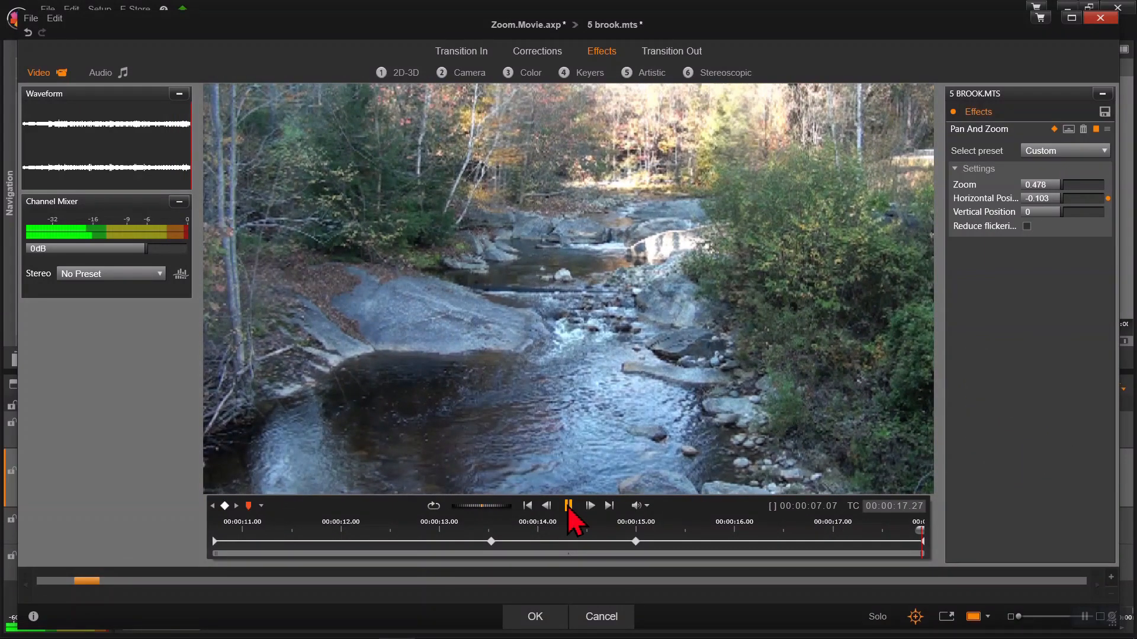
click(567, 505)
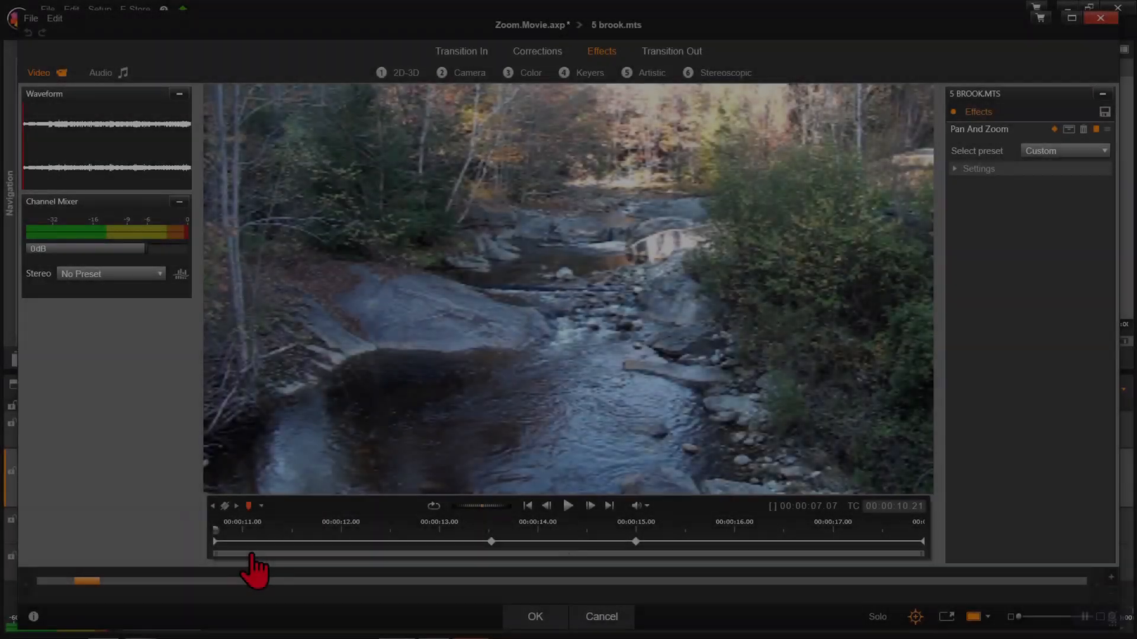
- At about 12 seconds, set zoom ~27 and horizontal position ~-5.9, and create a keyframe
click(264, 542)
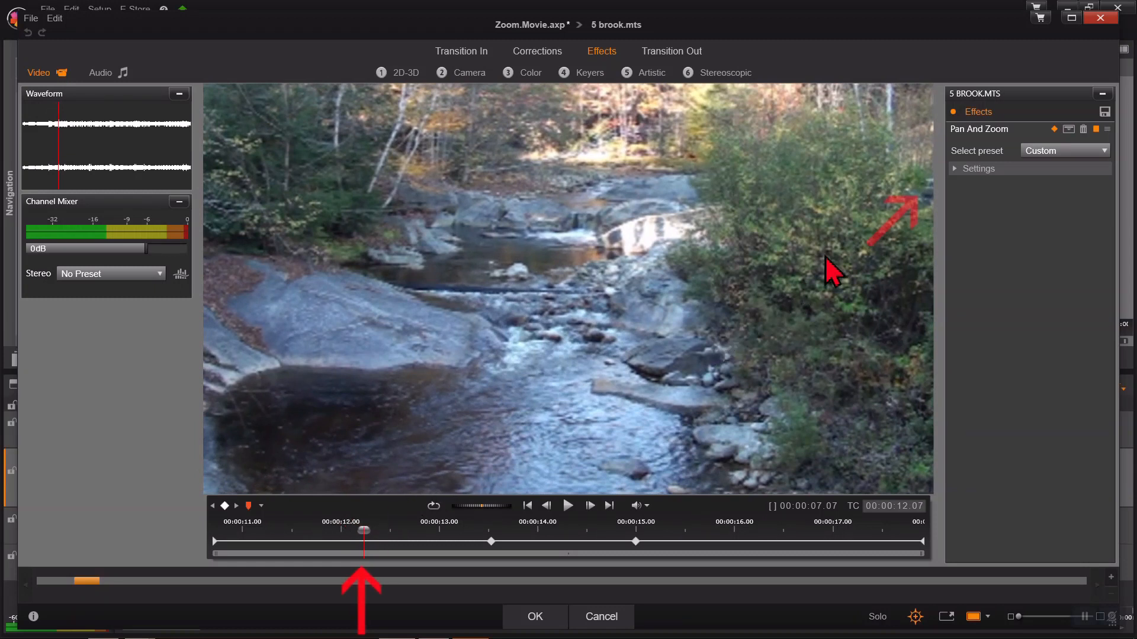
mouse_move(962, 183)
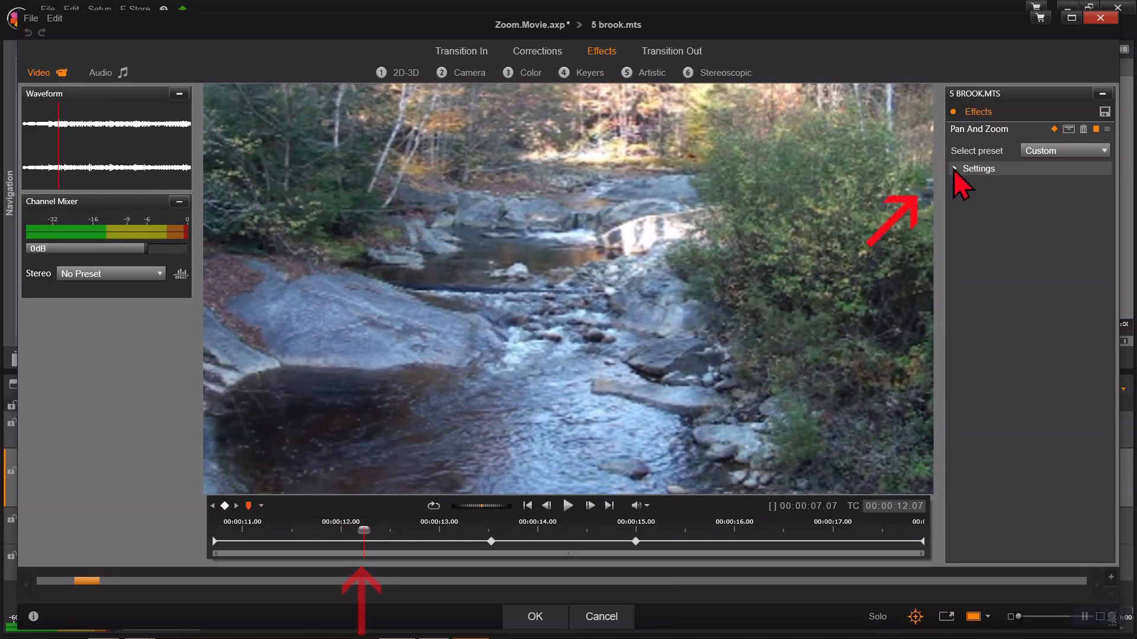
click(957, 168)
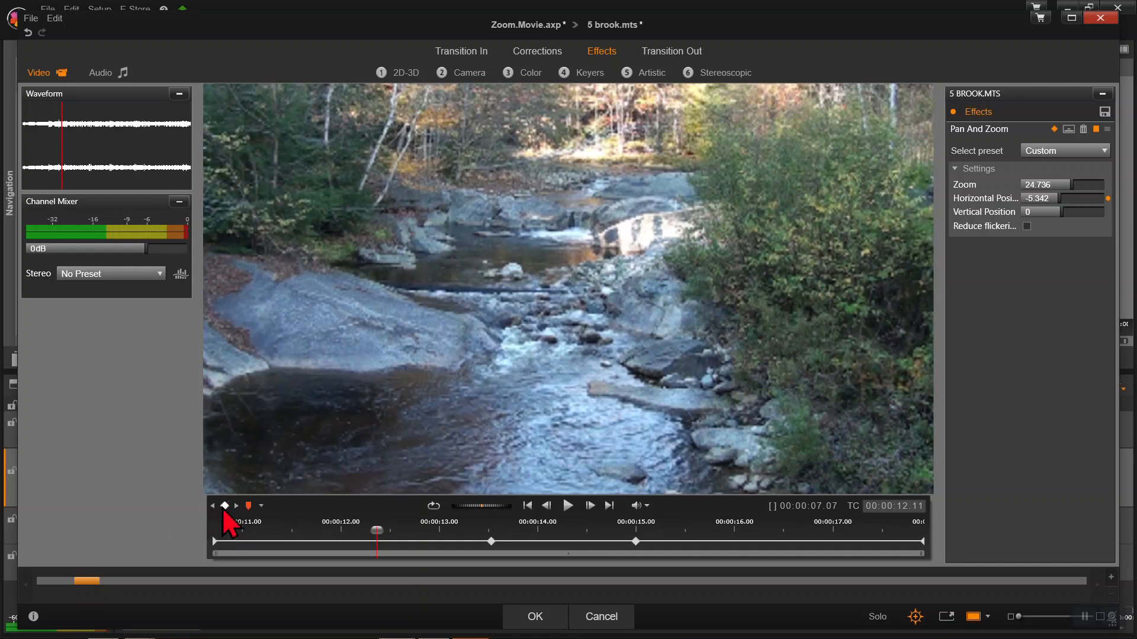
mouse_move(374, 562)
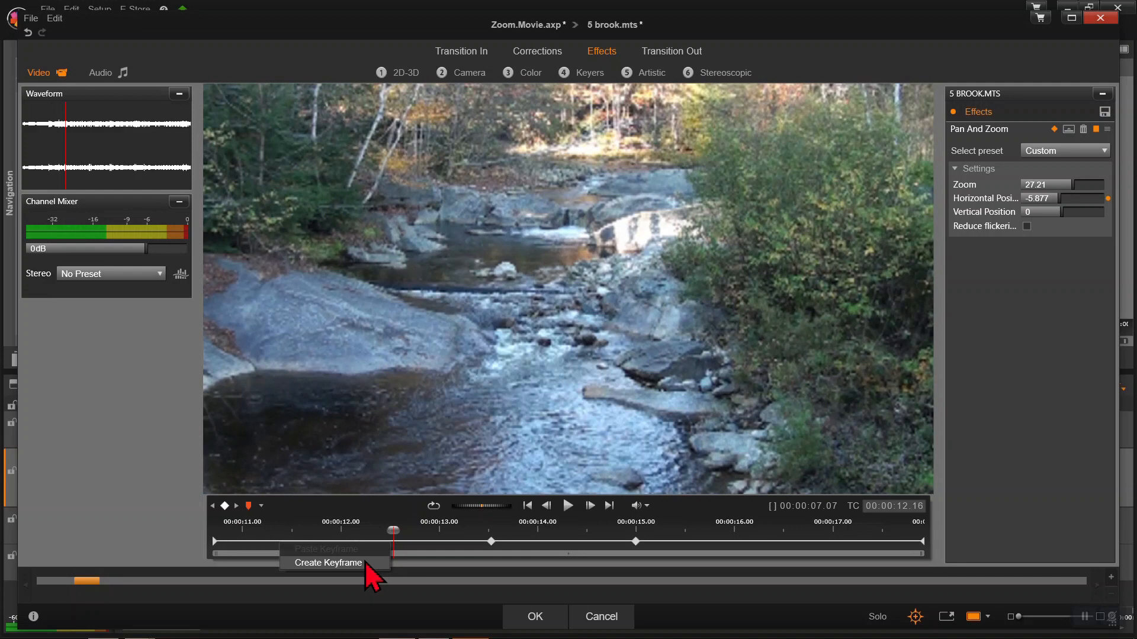
click(328, 563)
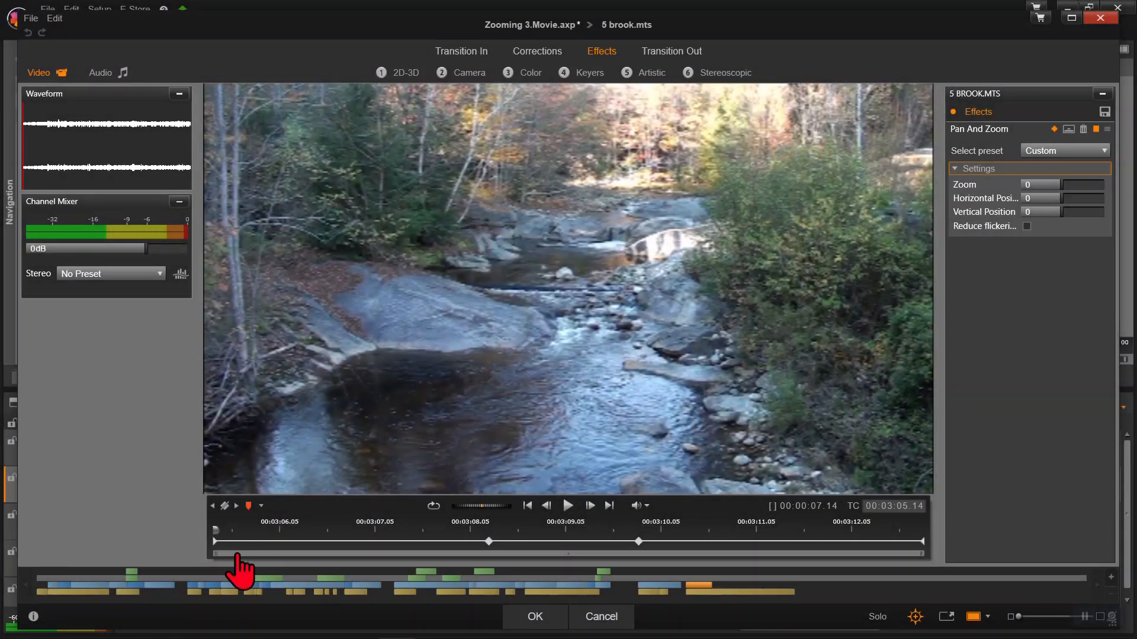
mouse_move(377, 555)
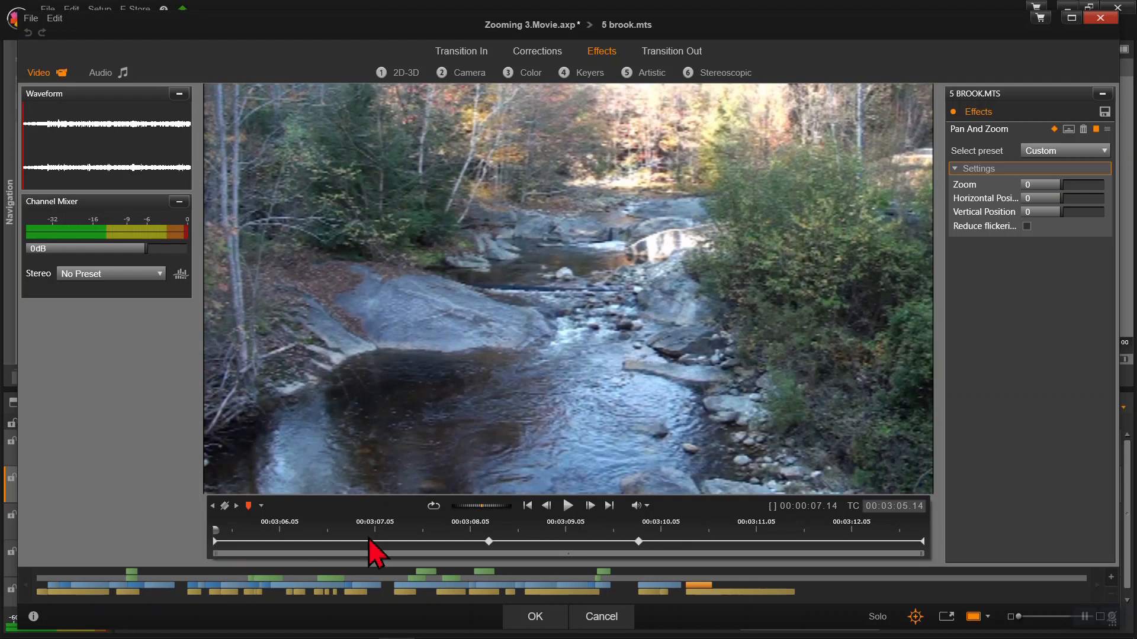
mouse_move(644, 554)
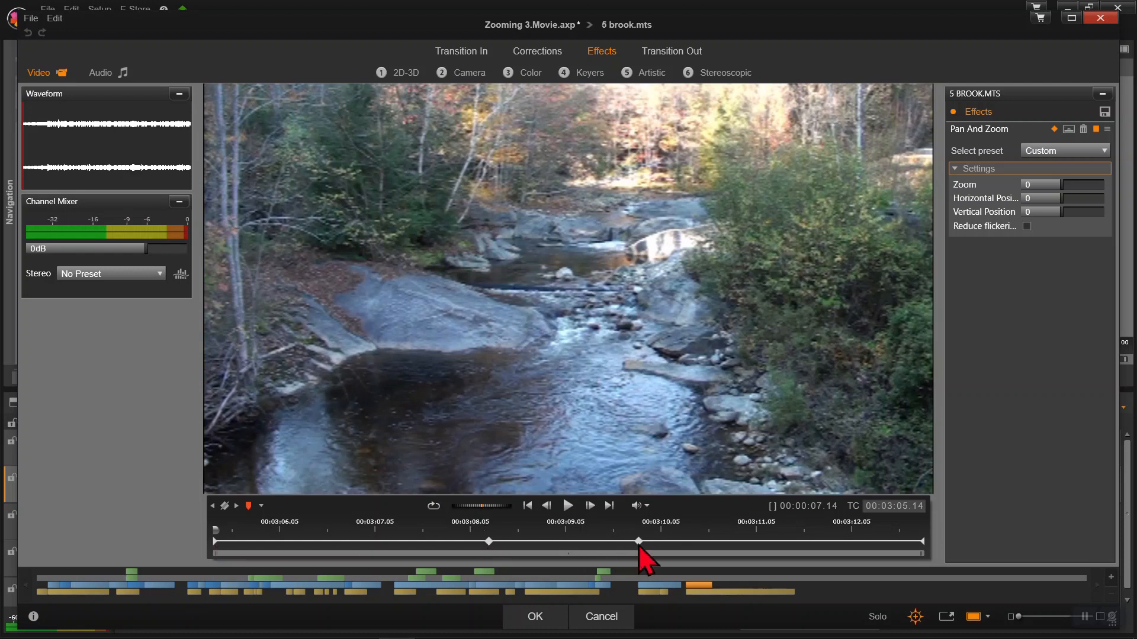
mouse_move(931, 555)
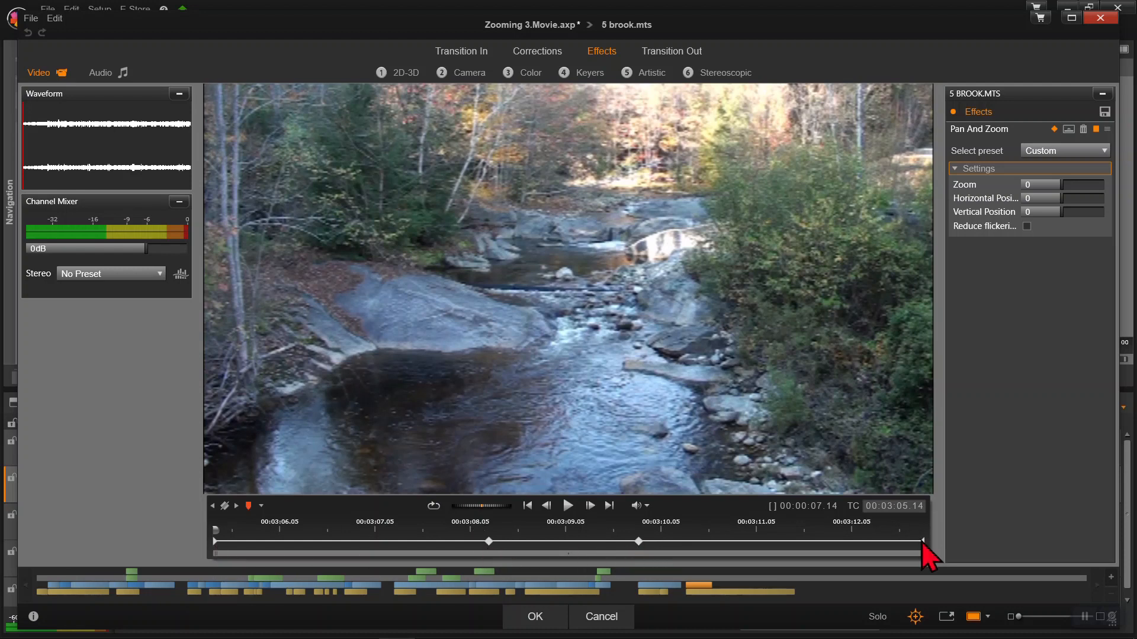
mouse_move(320, 555)
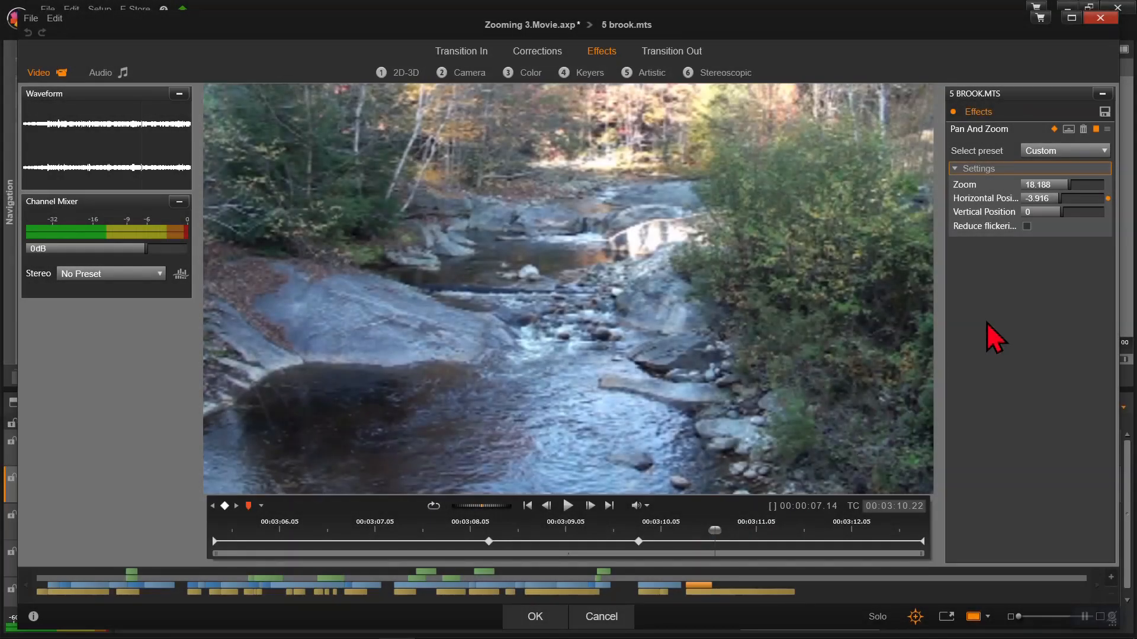
mouse_move(1068, 263)
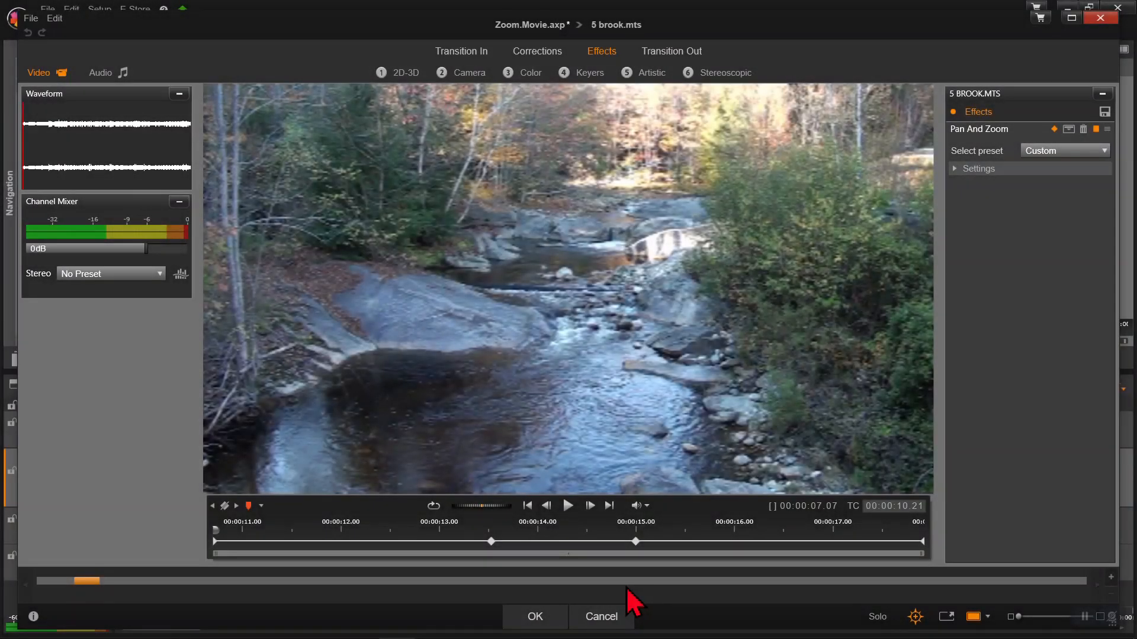
mouse_move(498, 565)
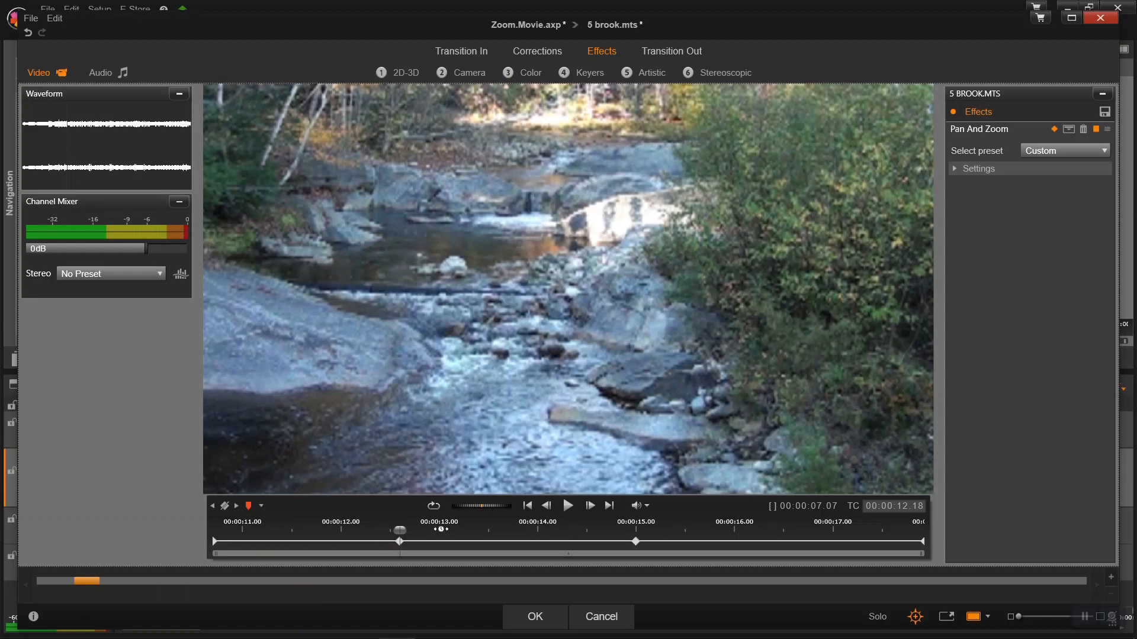
- Rewind and play the adjusted zoom animation, then stop playback
click(567, 505)
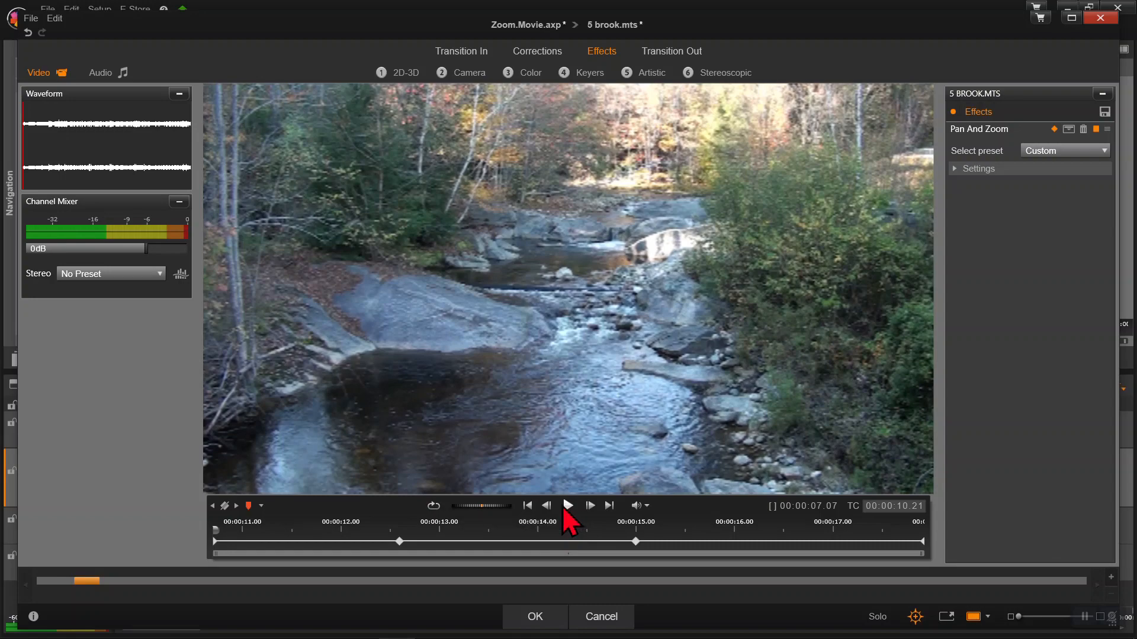
click(568, 505)
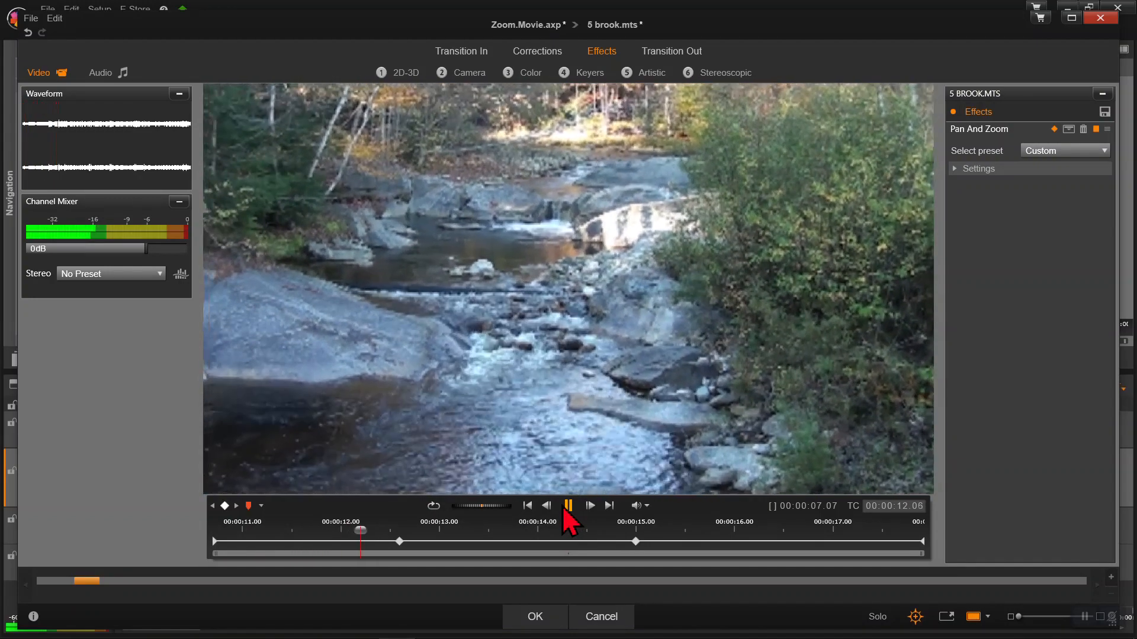
click(568, 505)
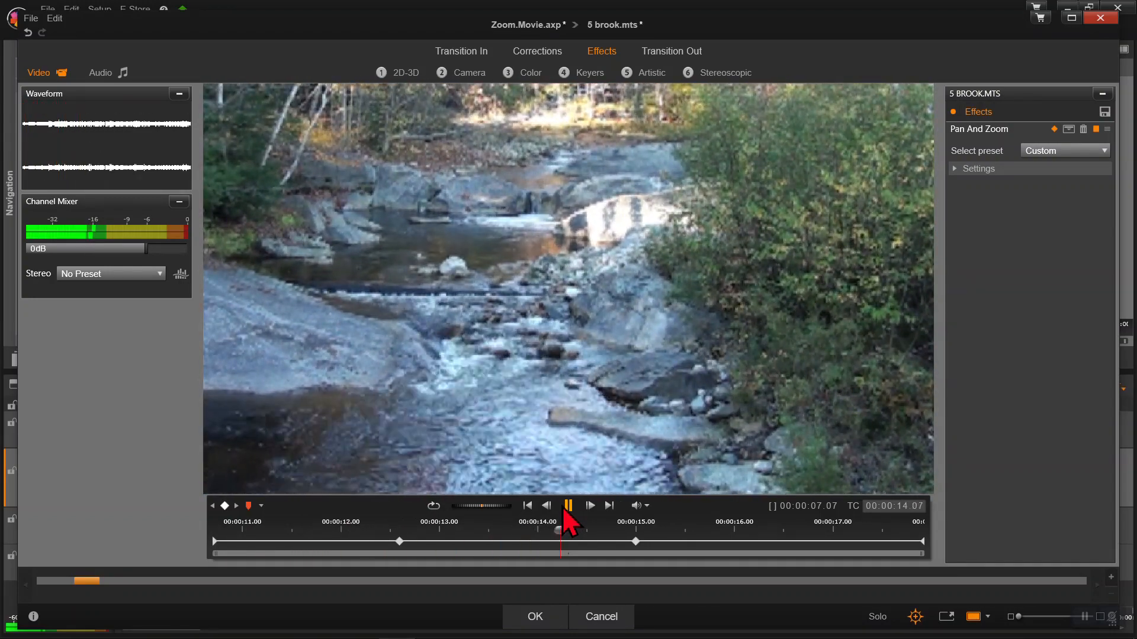
click(534, 617)
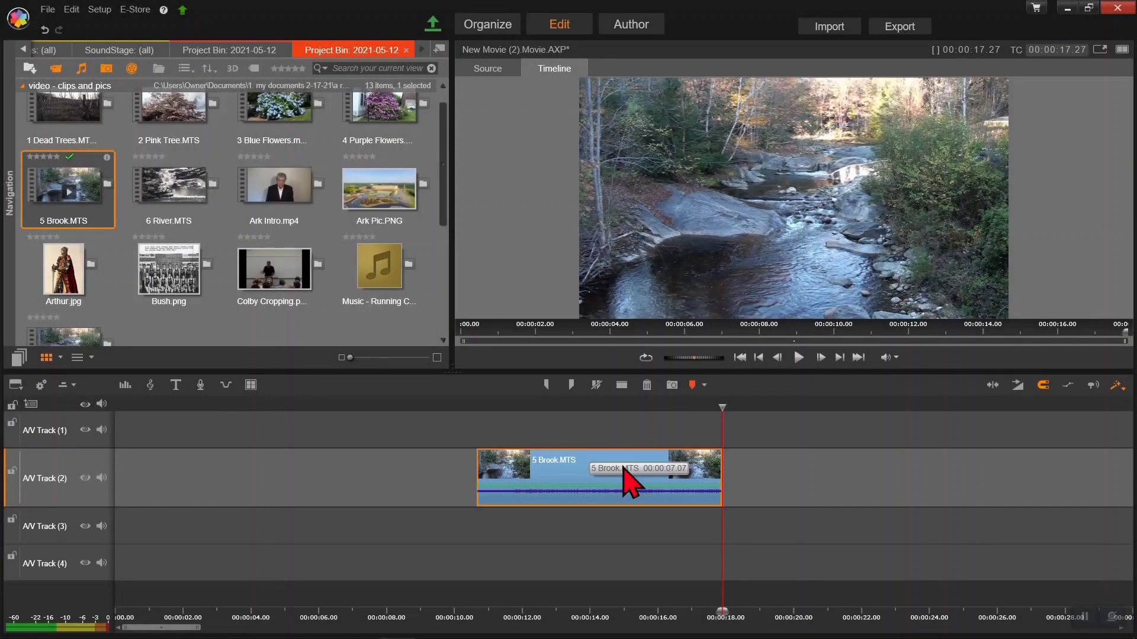